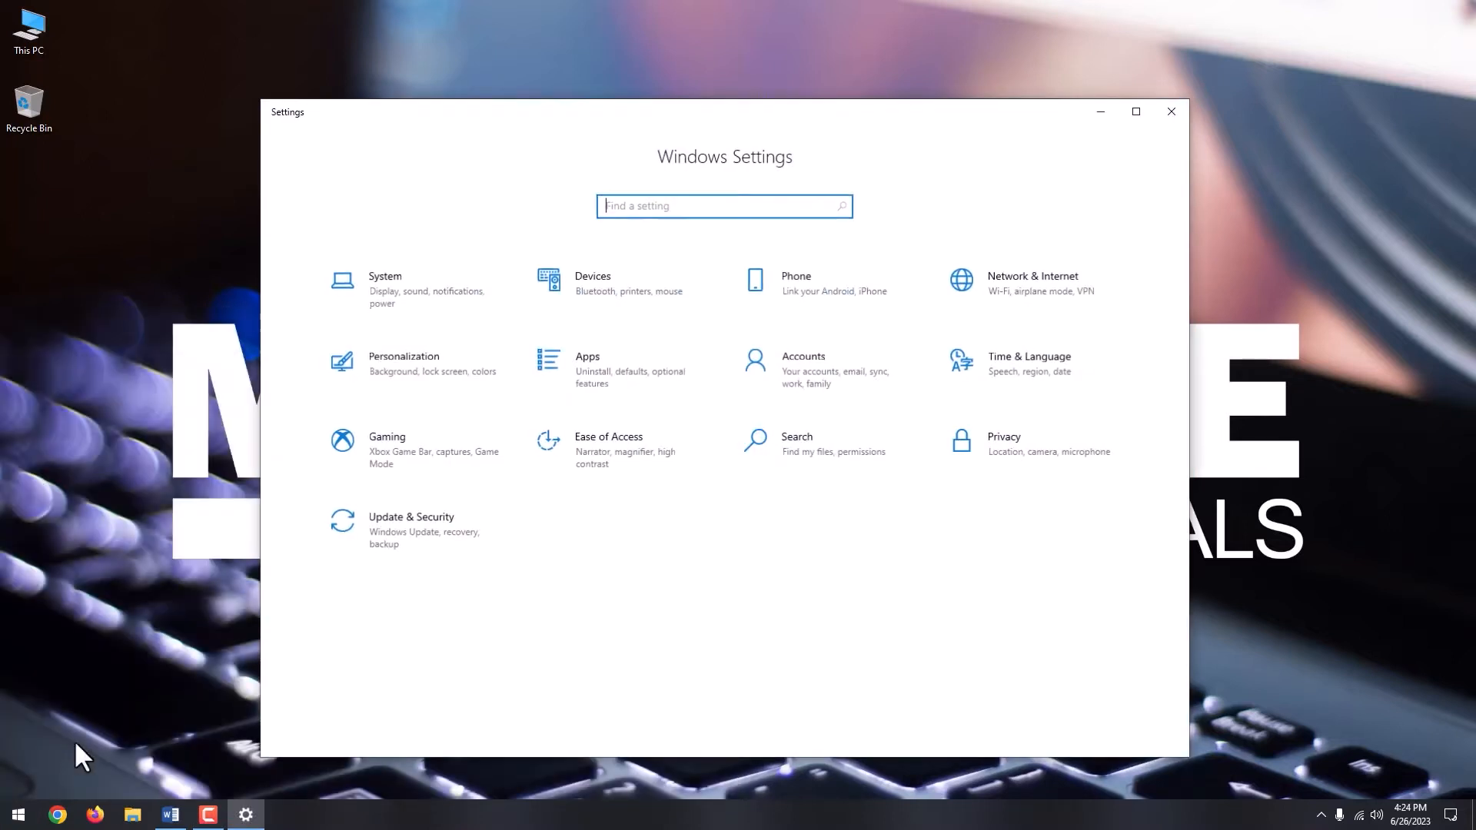
- Run the Keyboard troubleshooter from Update & Security's additional troubleshooters list
left_click(411, 529)
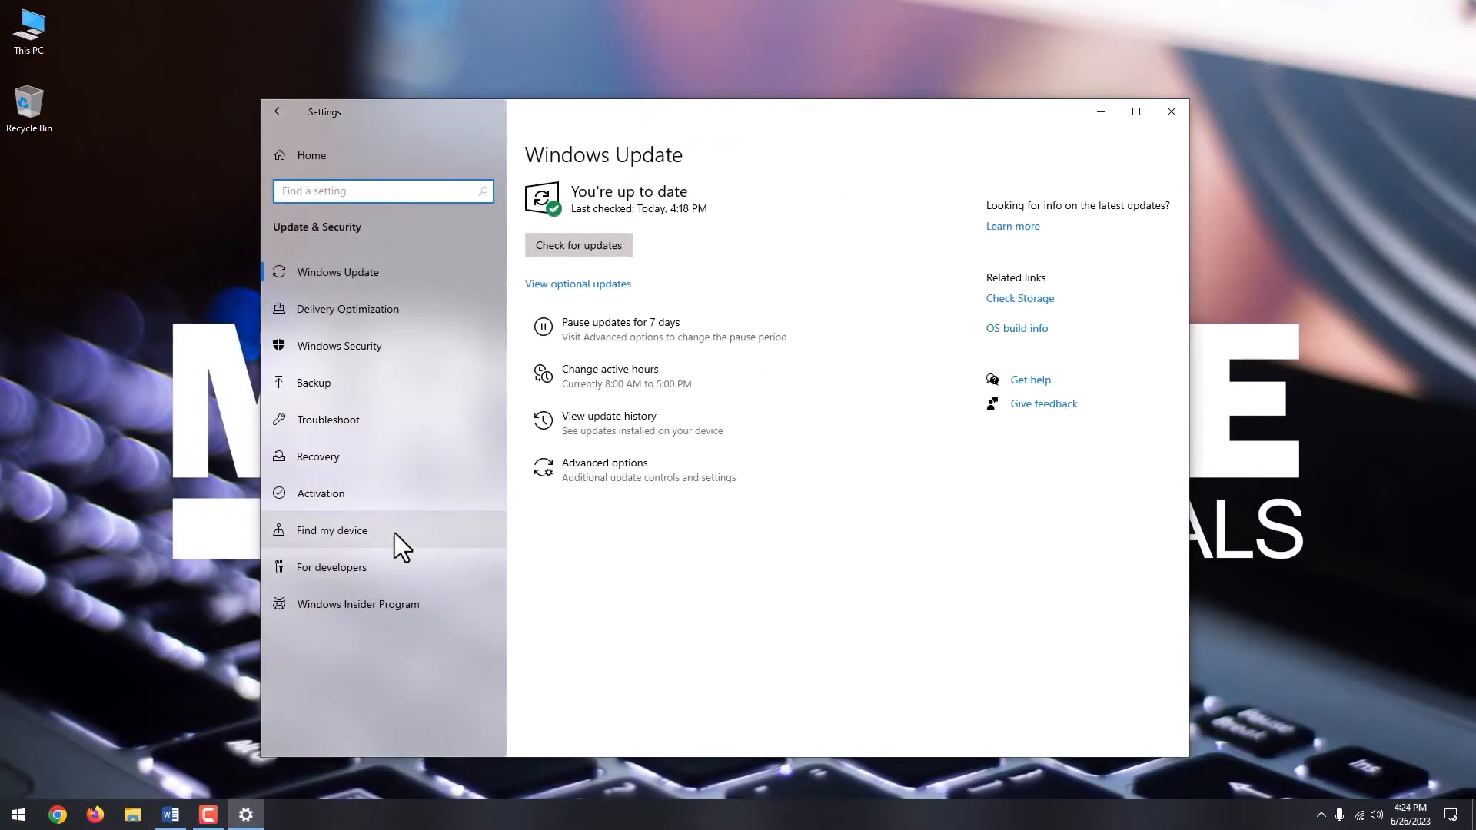
left_click(328, 419)
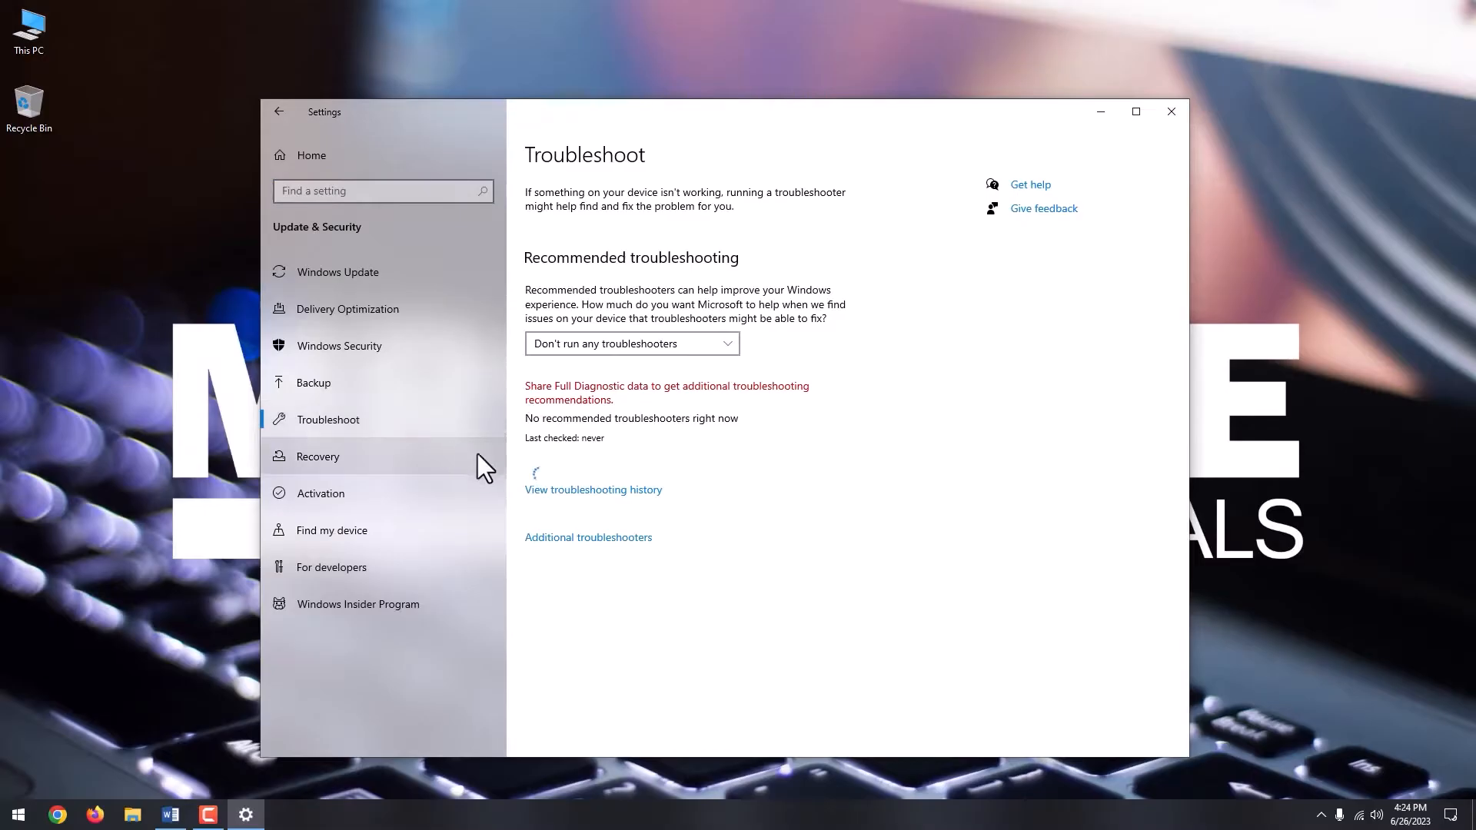
left_click(587, 537)
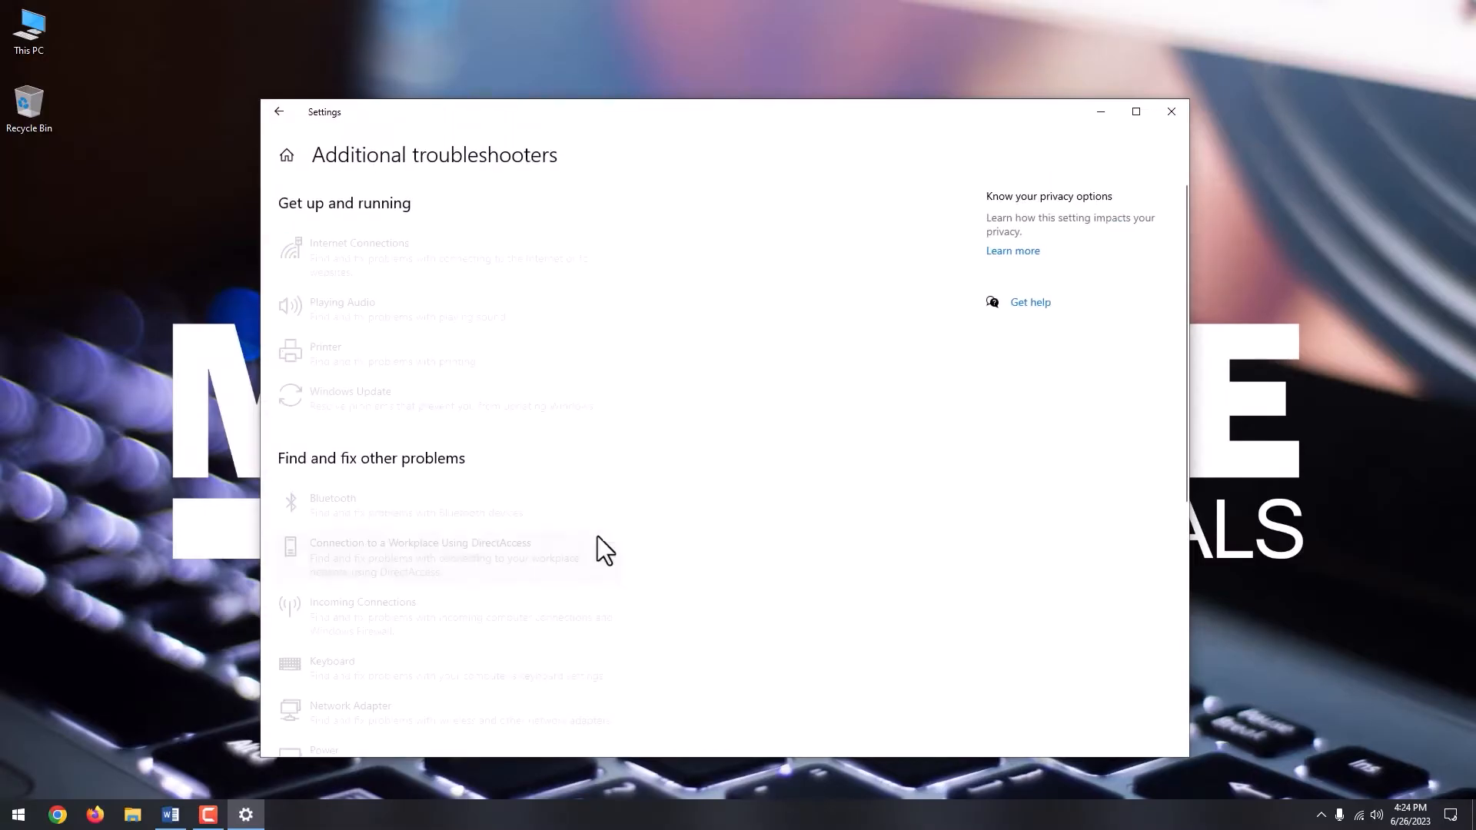
scroll("down", 3)
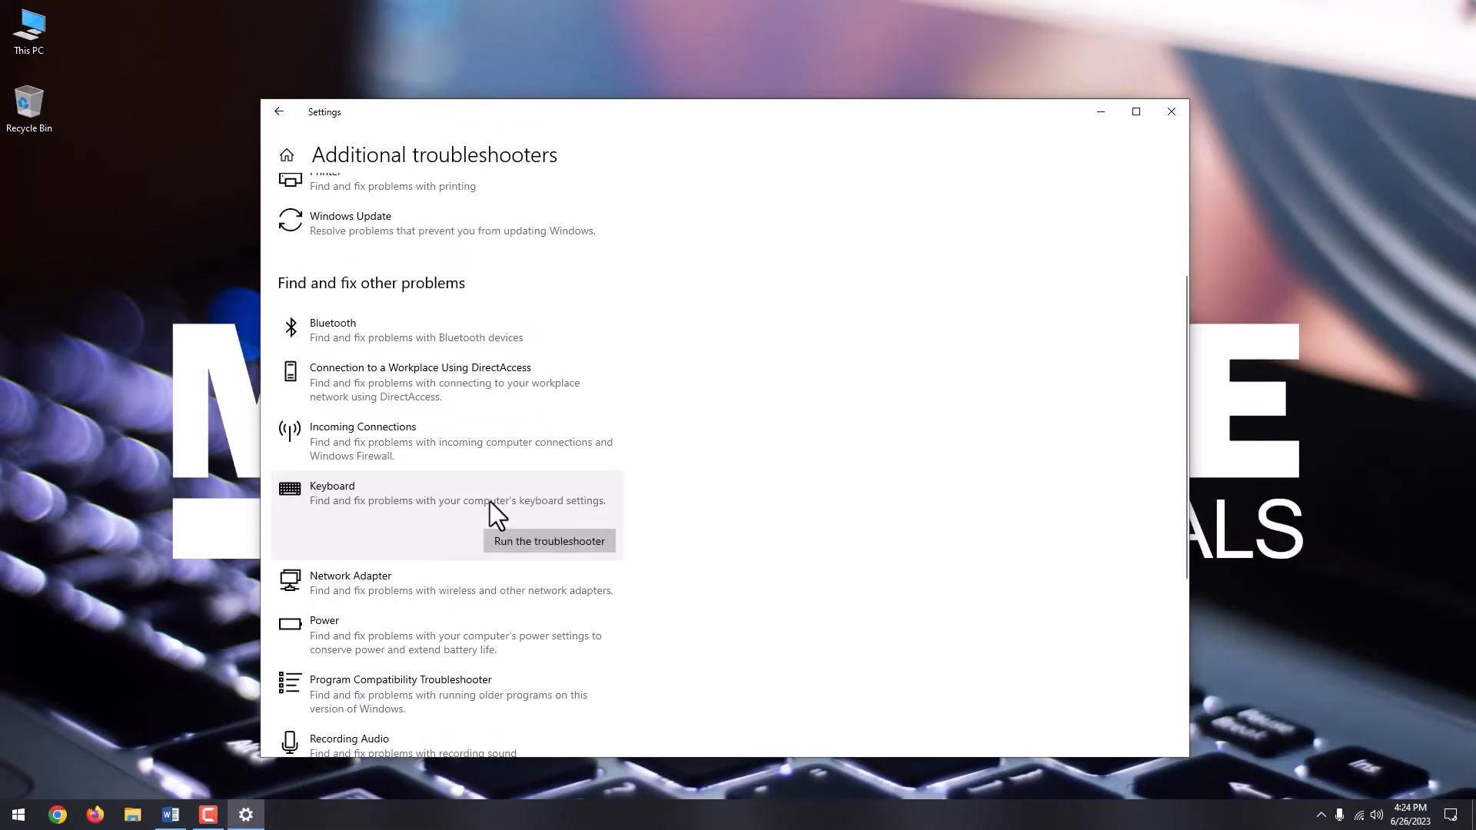
left_click(549, 542)
type("fffffffffffffffffff")
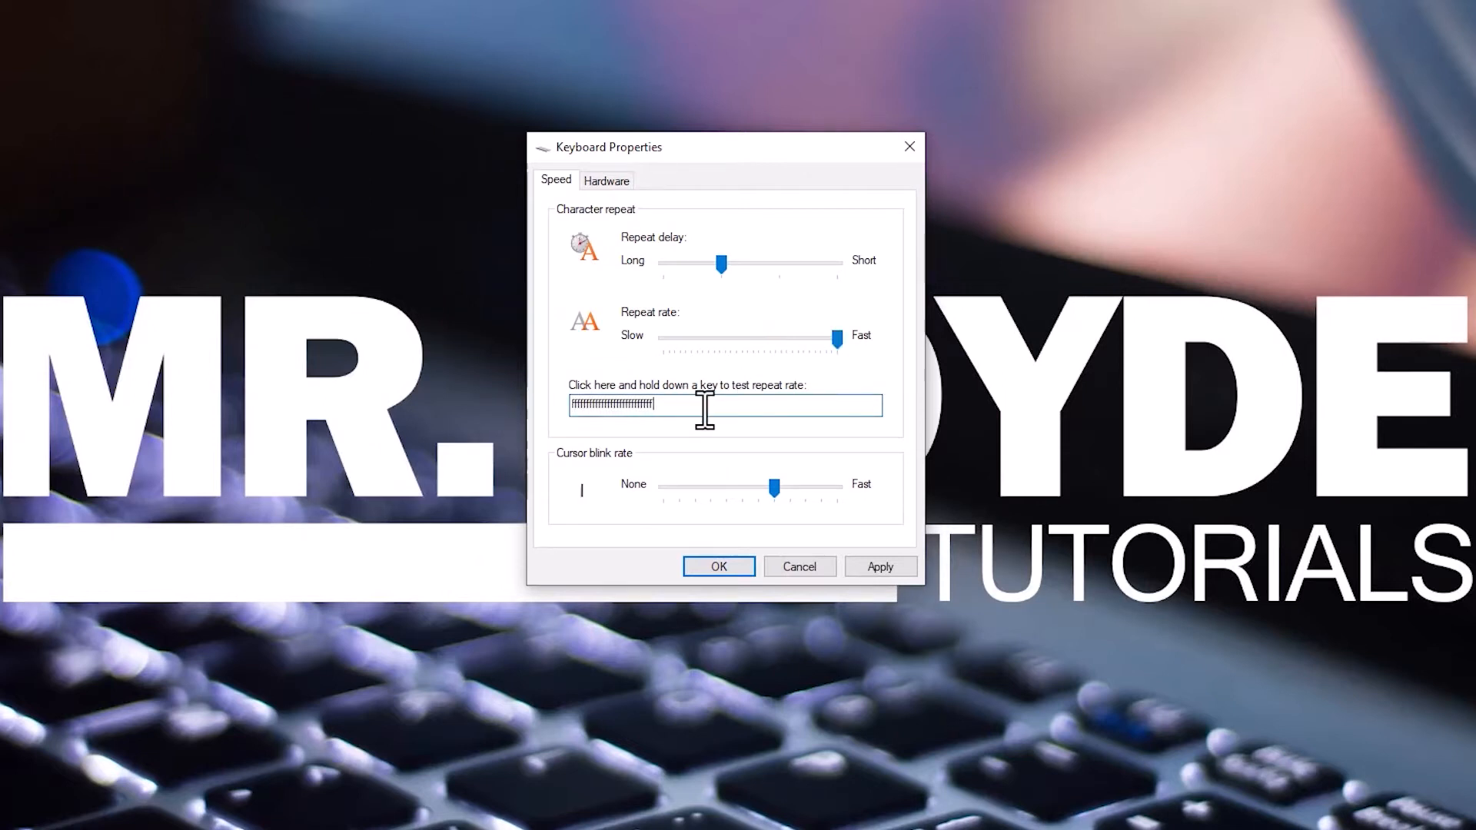
- Drag the Keyboard Properties repeat rate slider all the way to Fast
left_click_drag(720, 264, 836, 263)
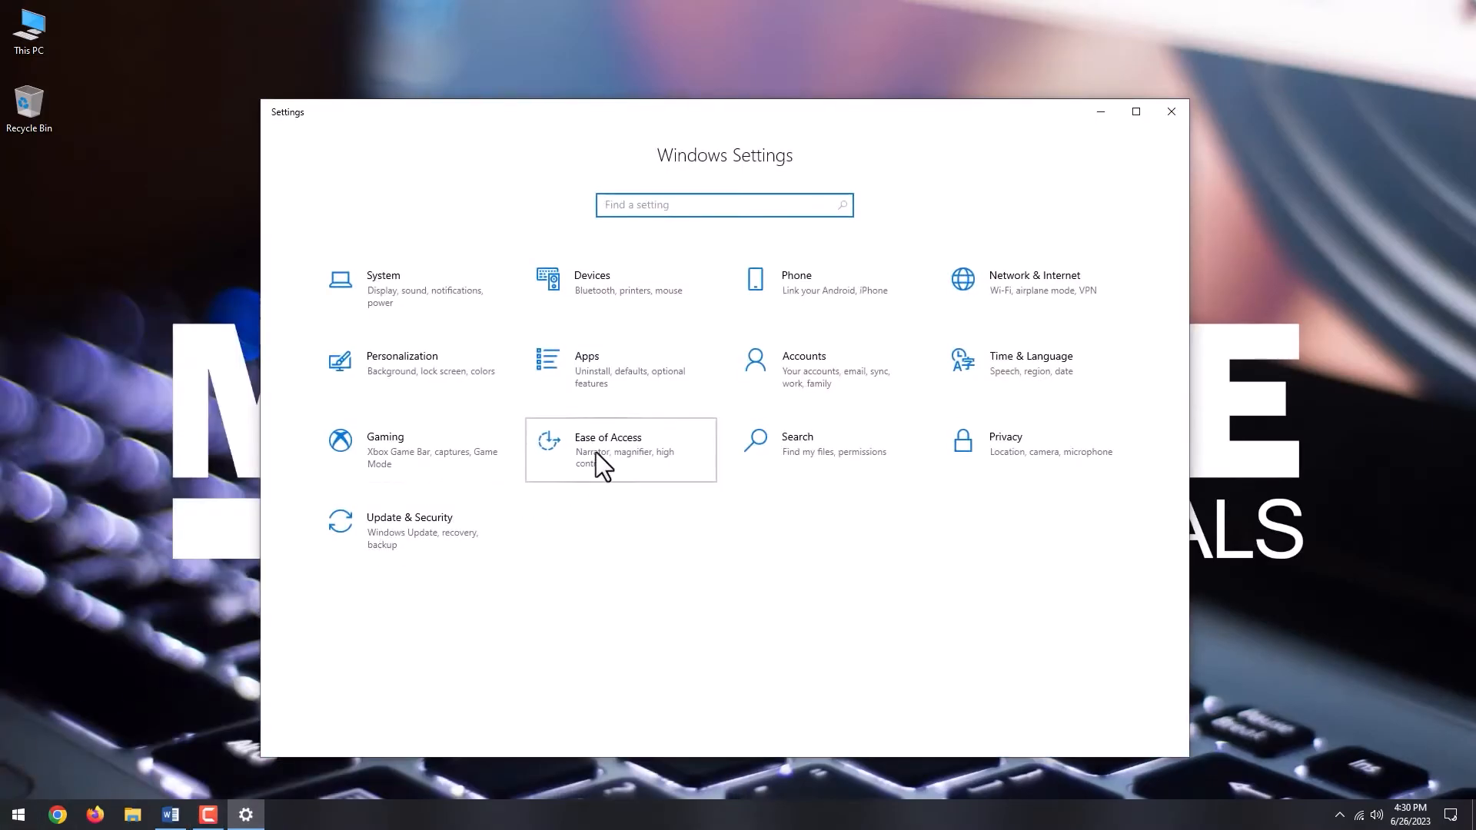
- Go to Ease of Access and select the Keyboard page
left_click(608, 436)
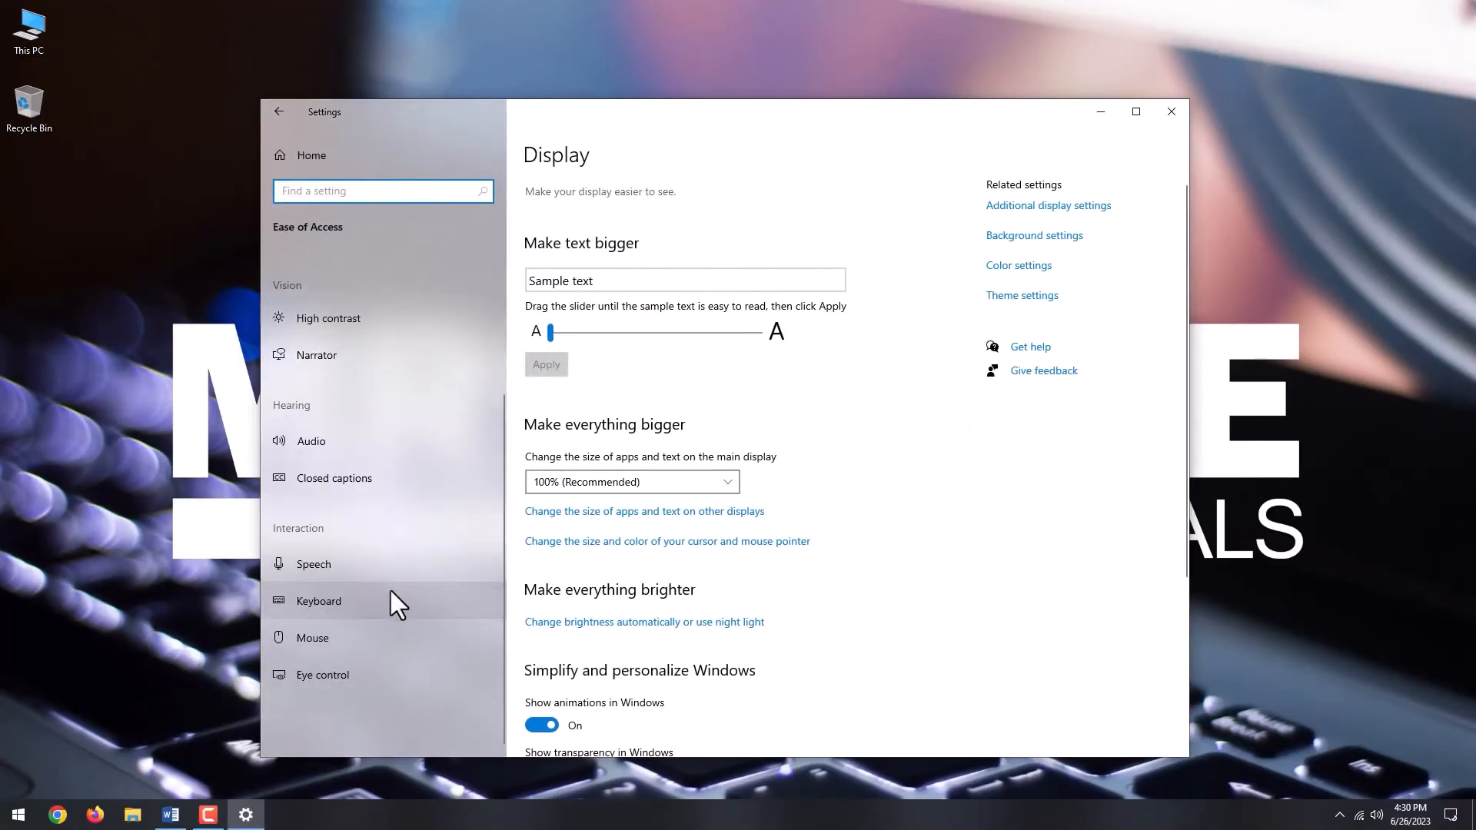
left_click(318, 601)
type("devmgmt.ms")
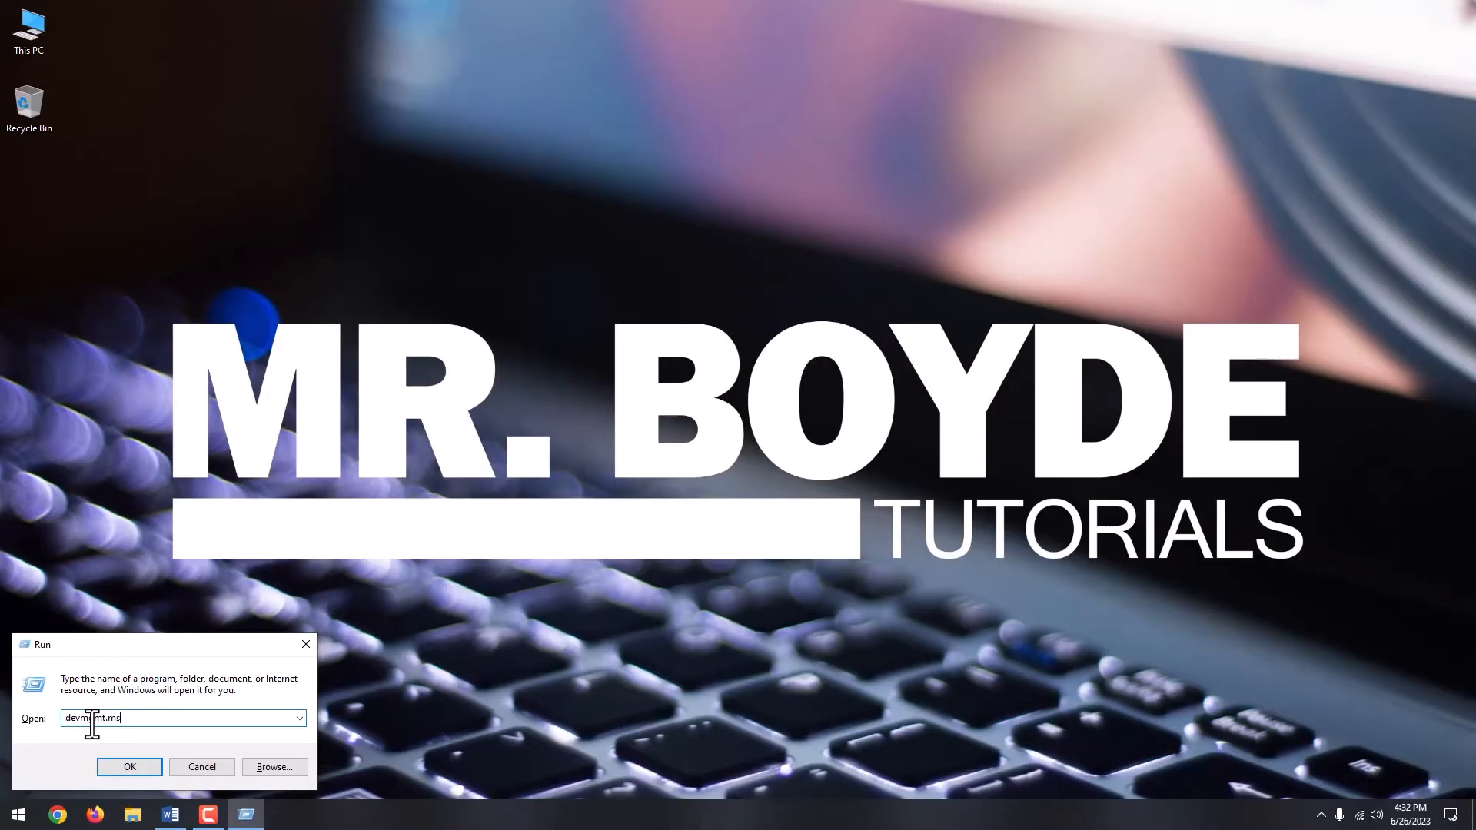
- Search automatically for a newer HID Keyboard Device driver and dismiss the 'best driver installed' result
left_click(129, 766)
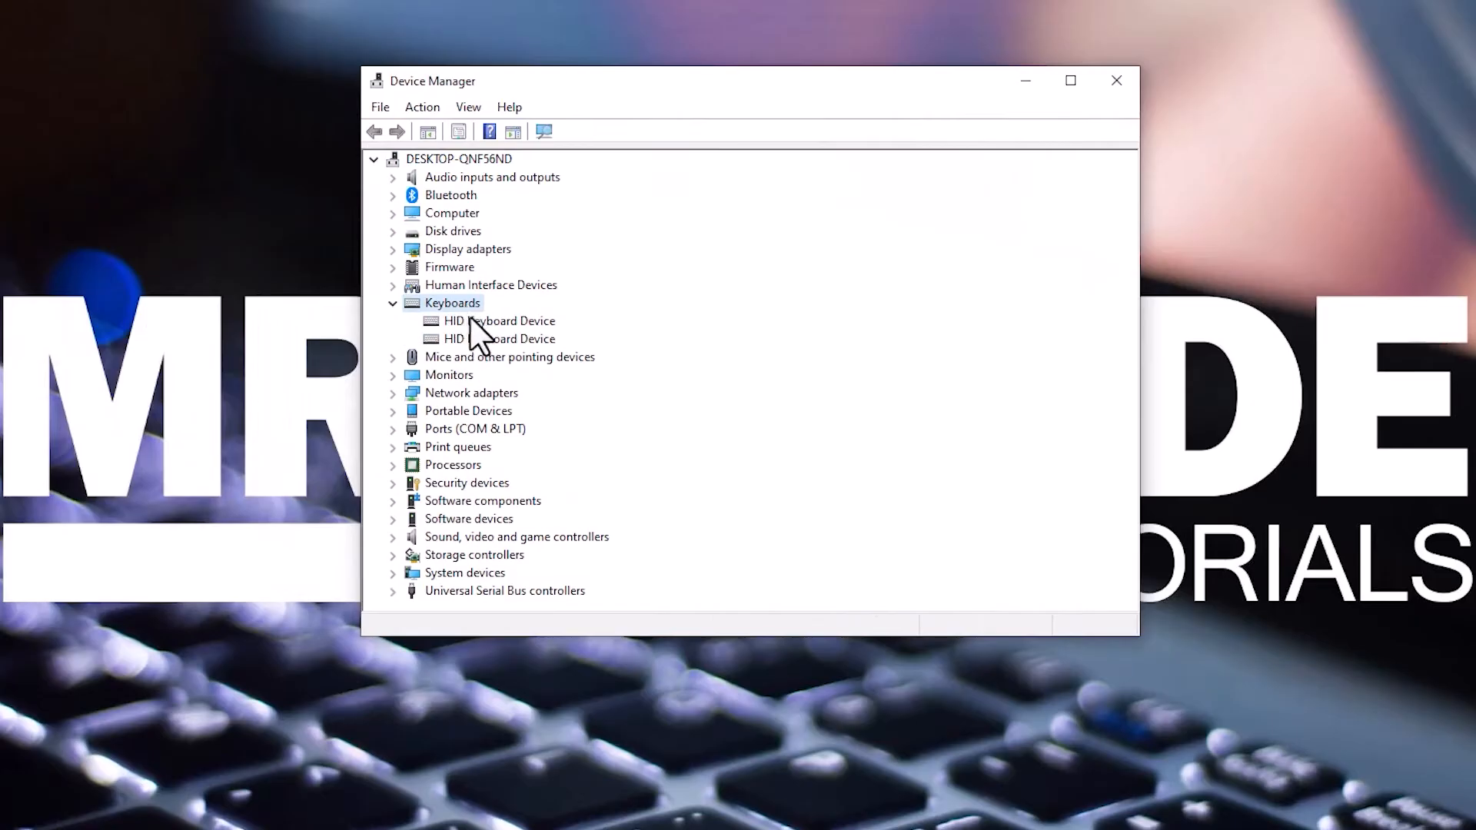
right_click(499, 319)
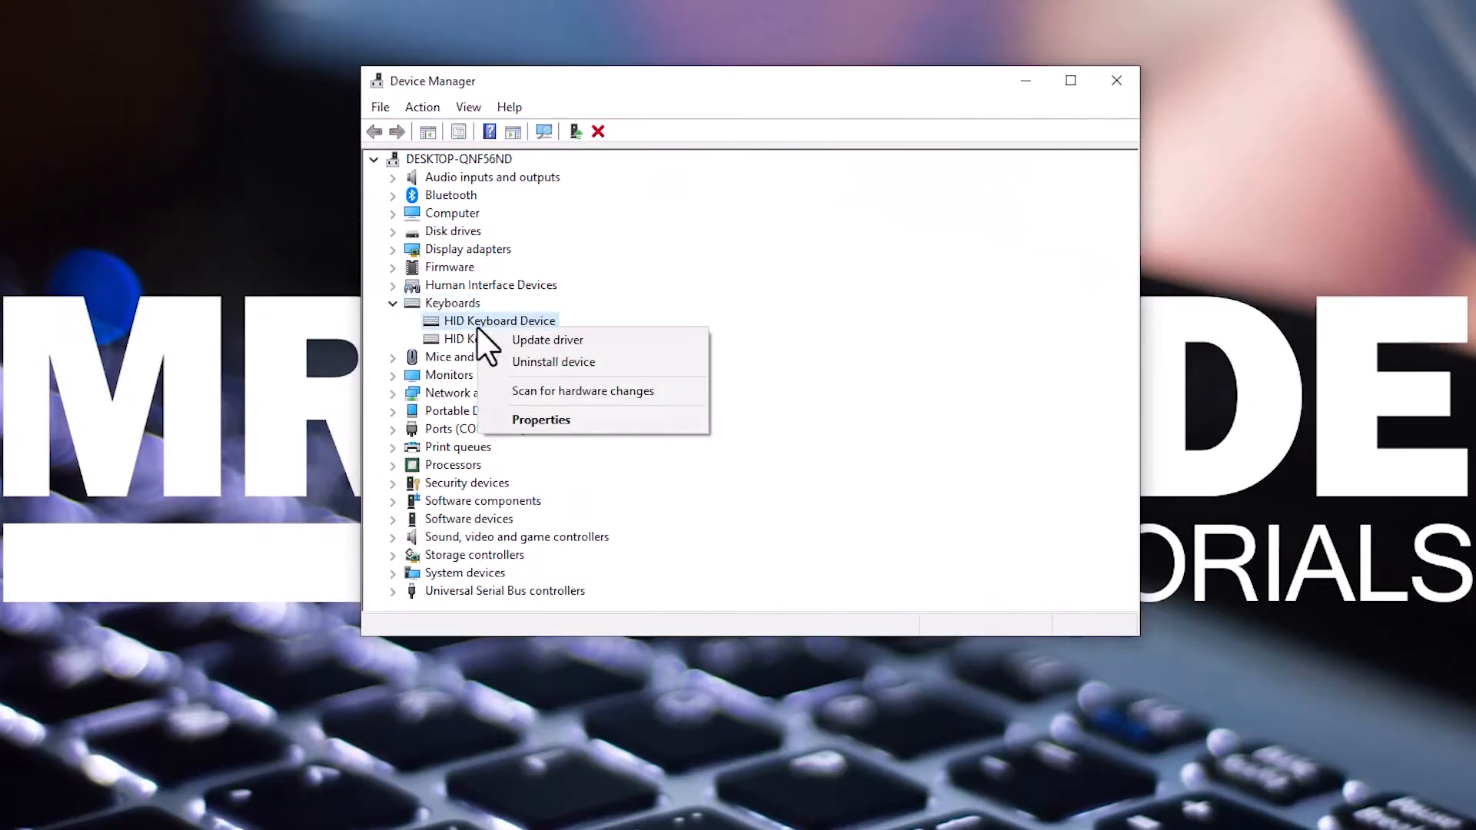
mouse_move(548, 340)
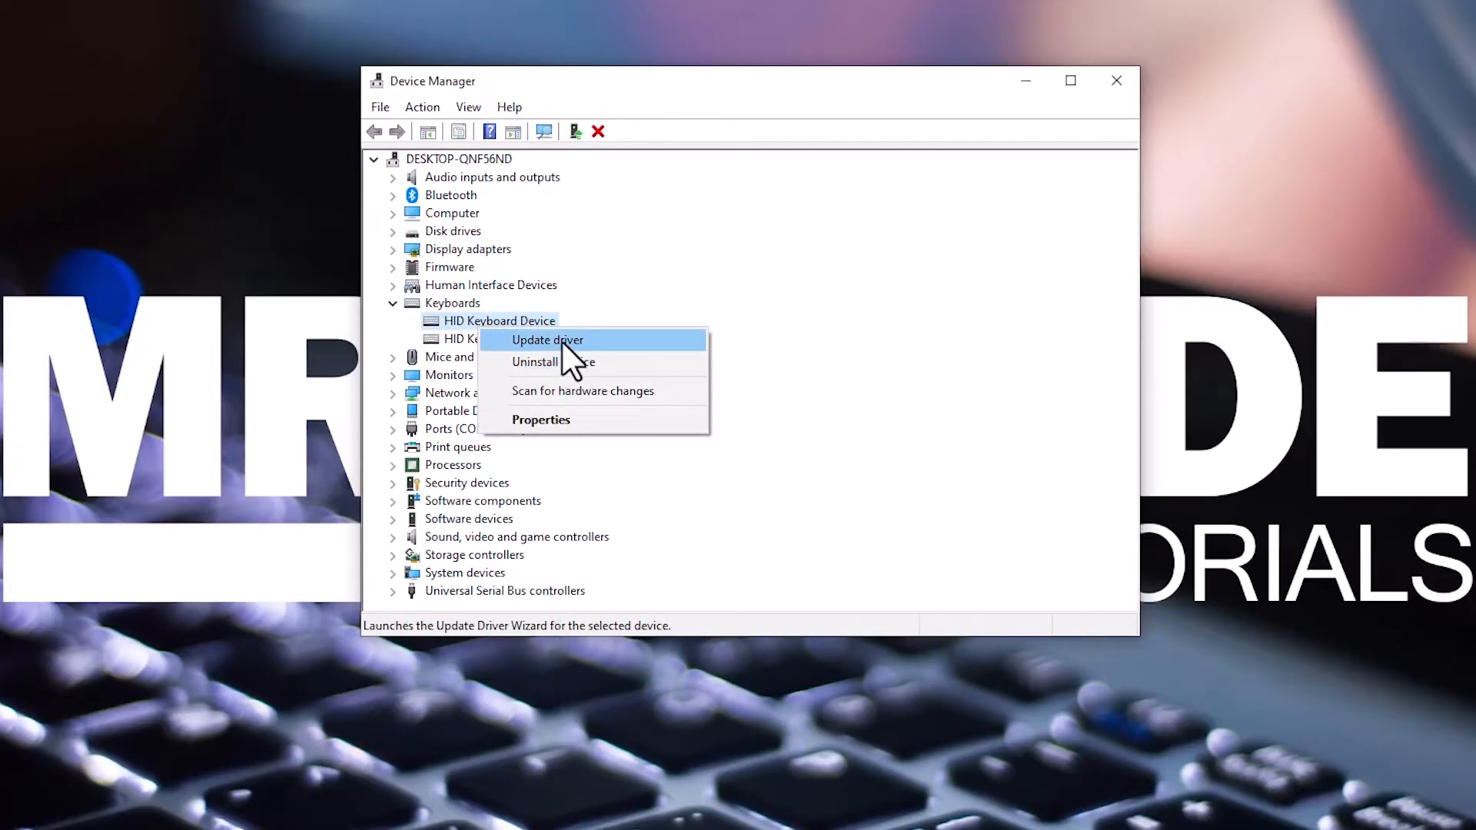
left_click(545, 340)
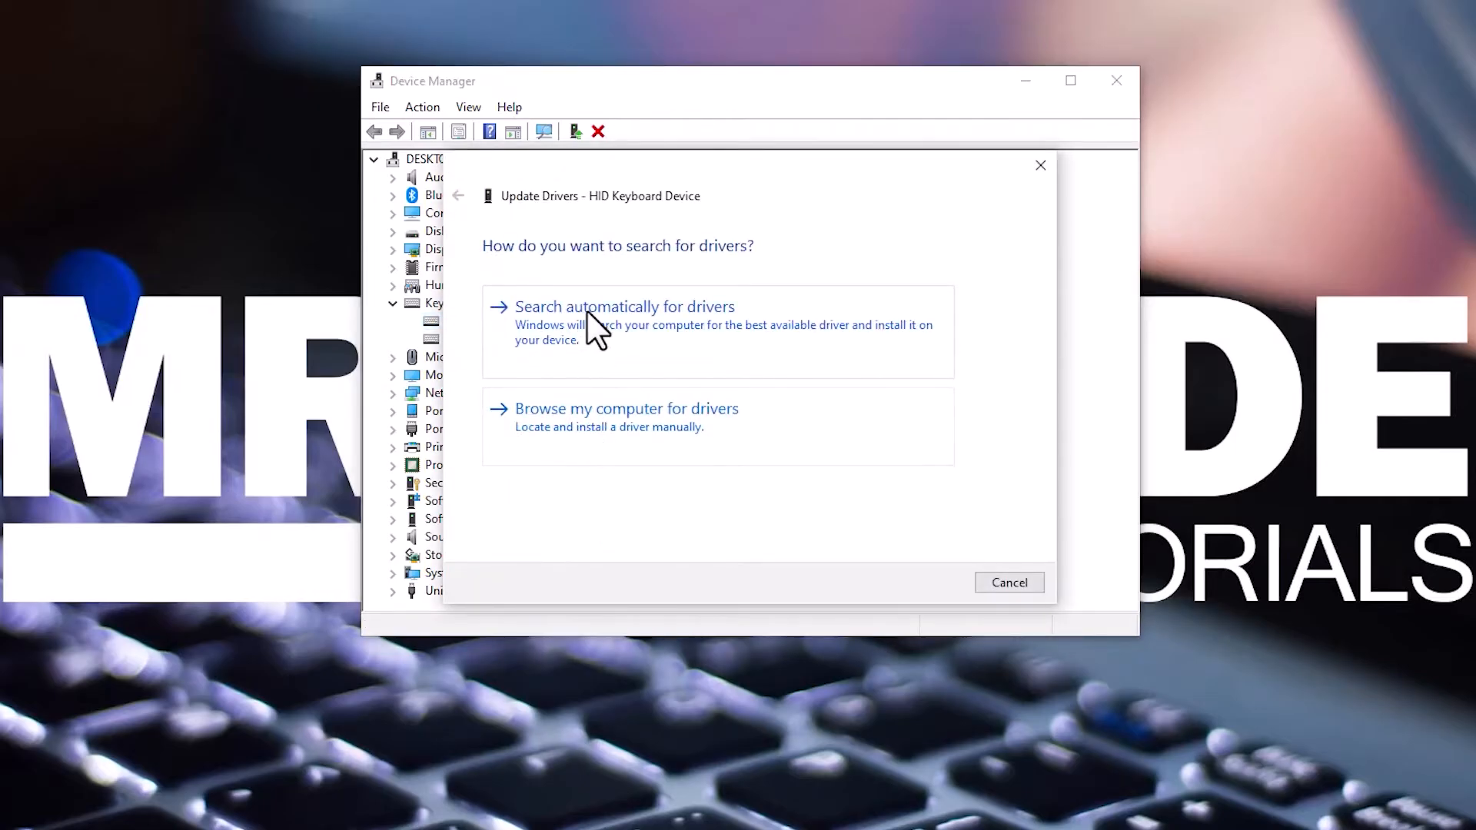
left_click(625, 306)
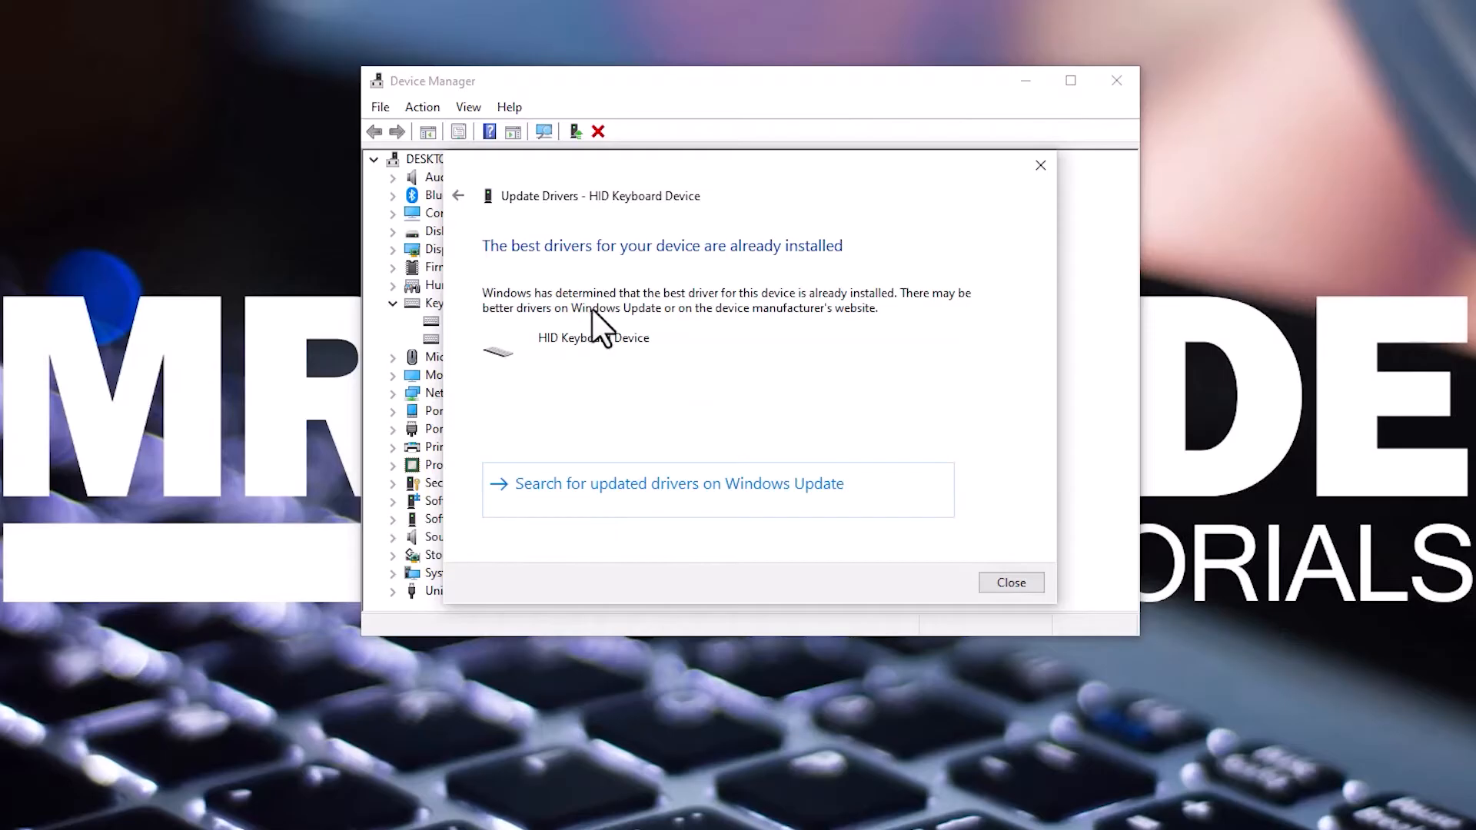
left_click(1010, 582)
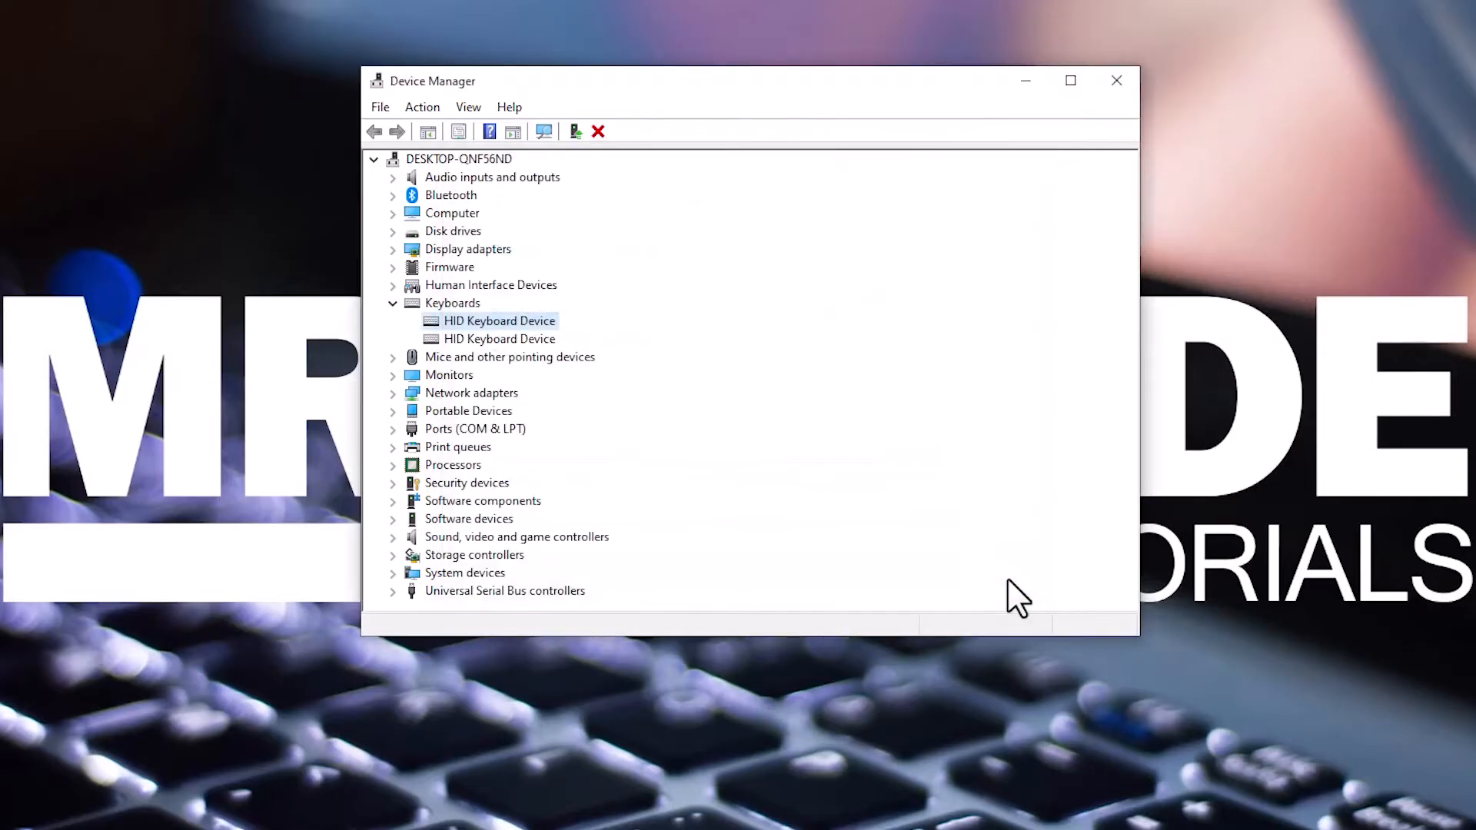
mouse_move(491, 347)
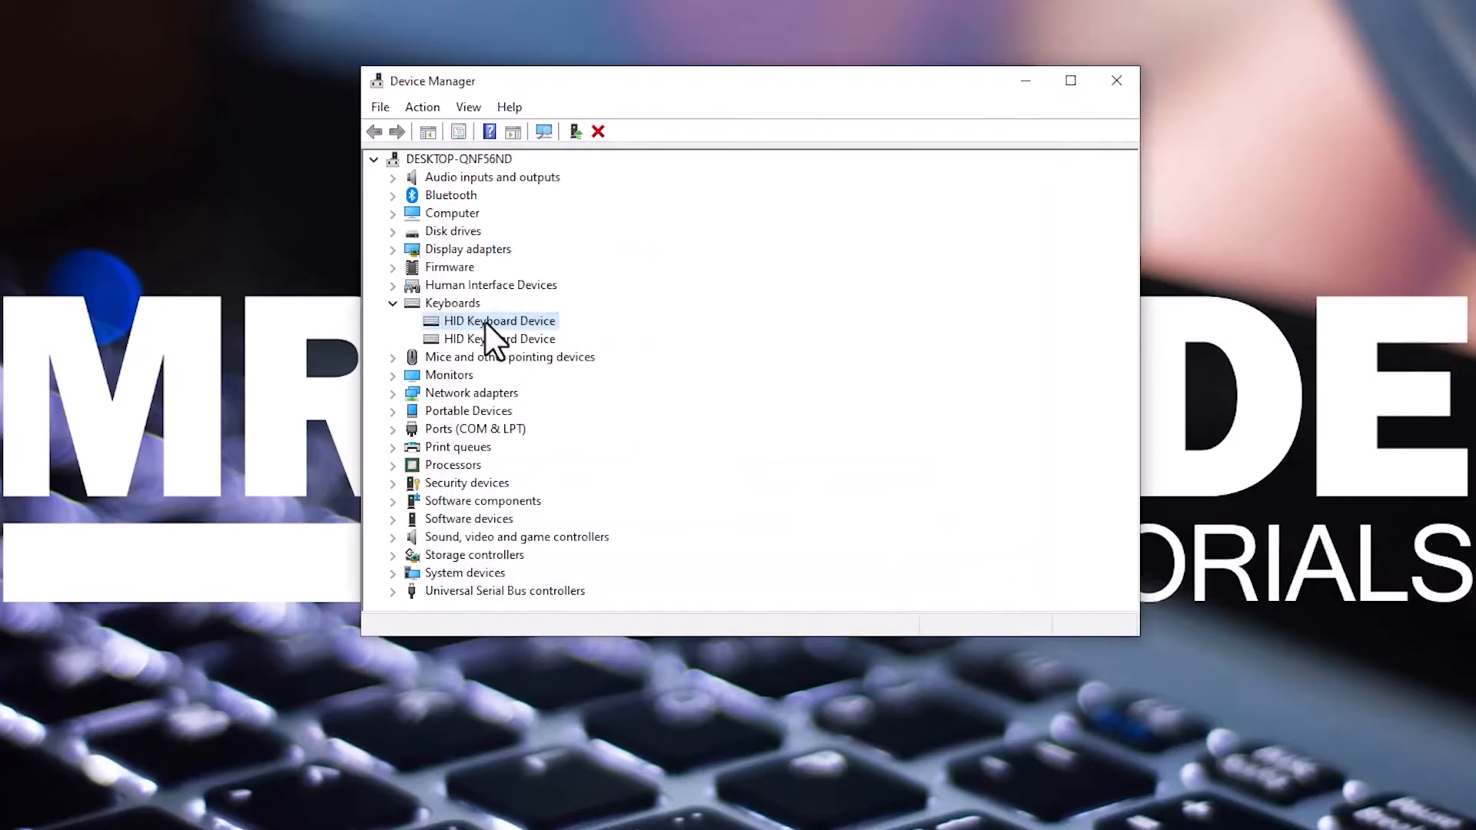
- Uninstall the HID Keyboard Device, scan for hardware changes, and close Device Manager
right_click(498, 320)
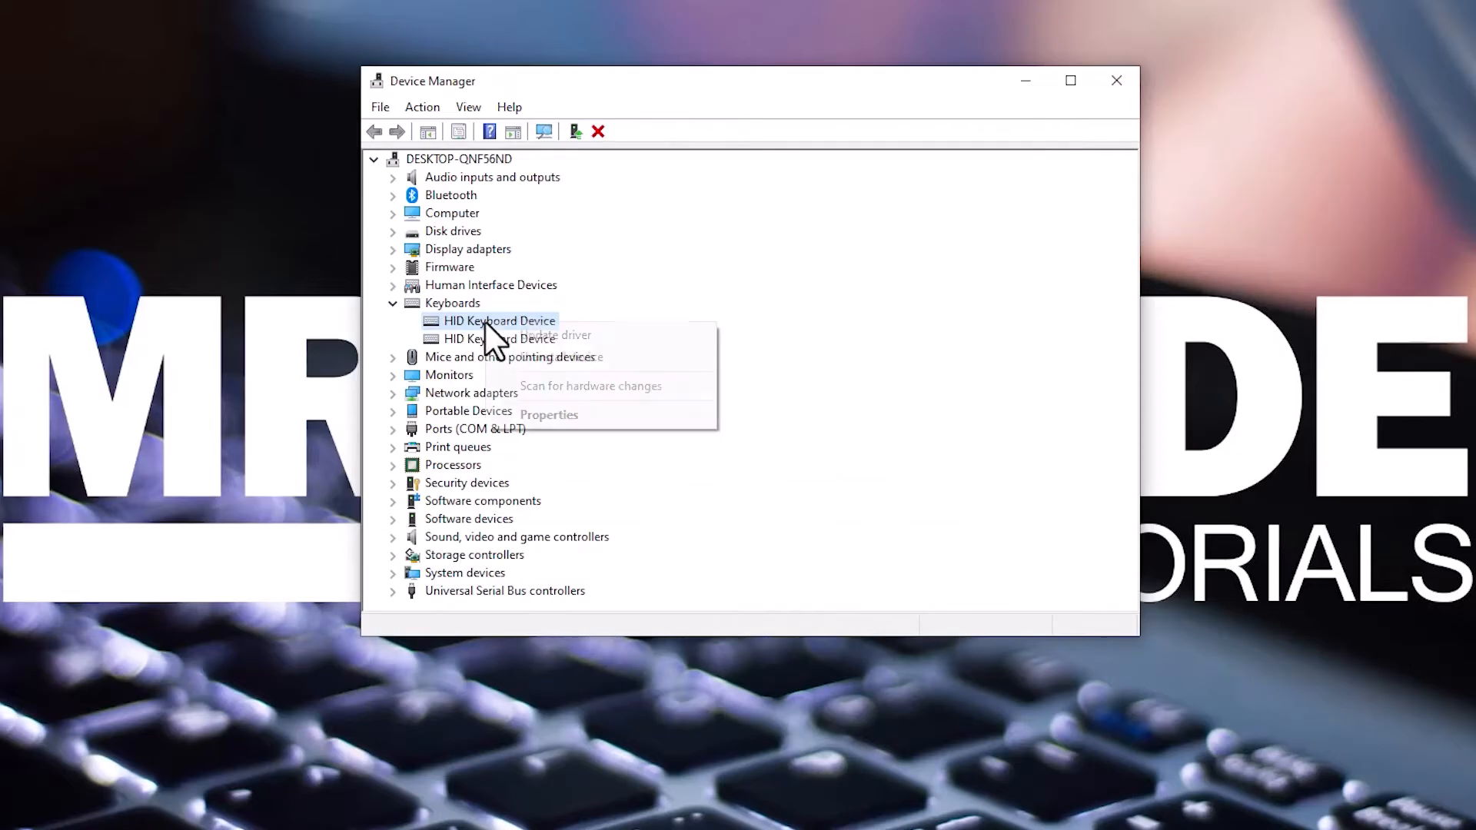
mouse_move(560, 357)
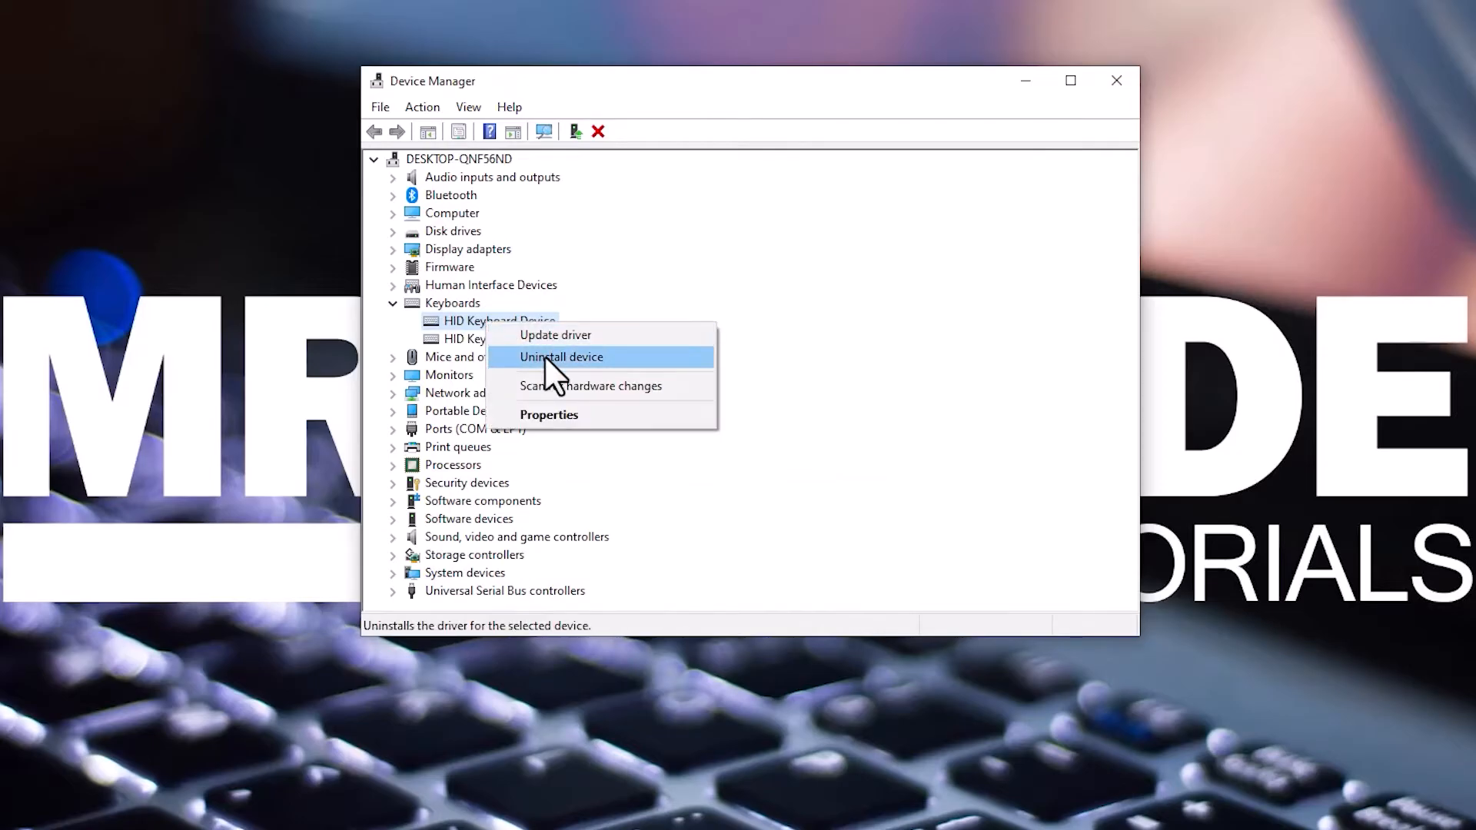
left_click(561, 355)
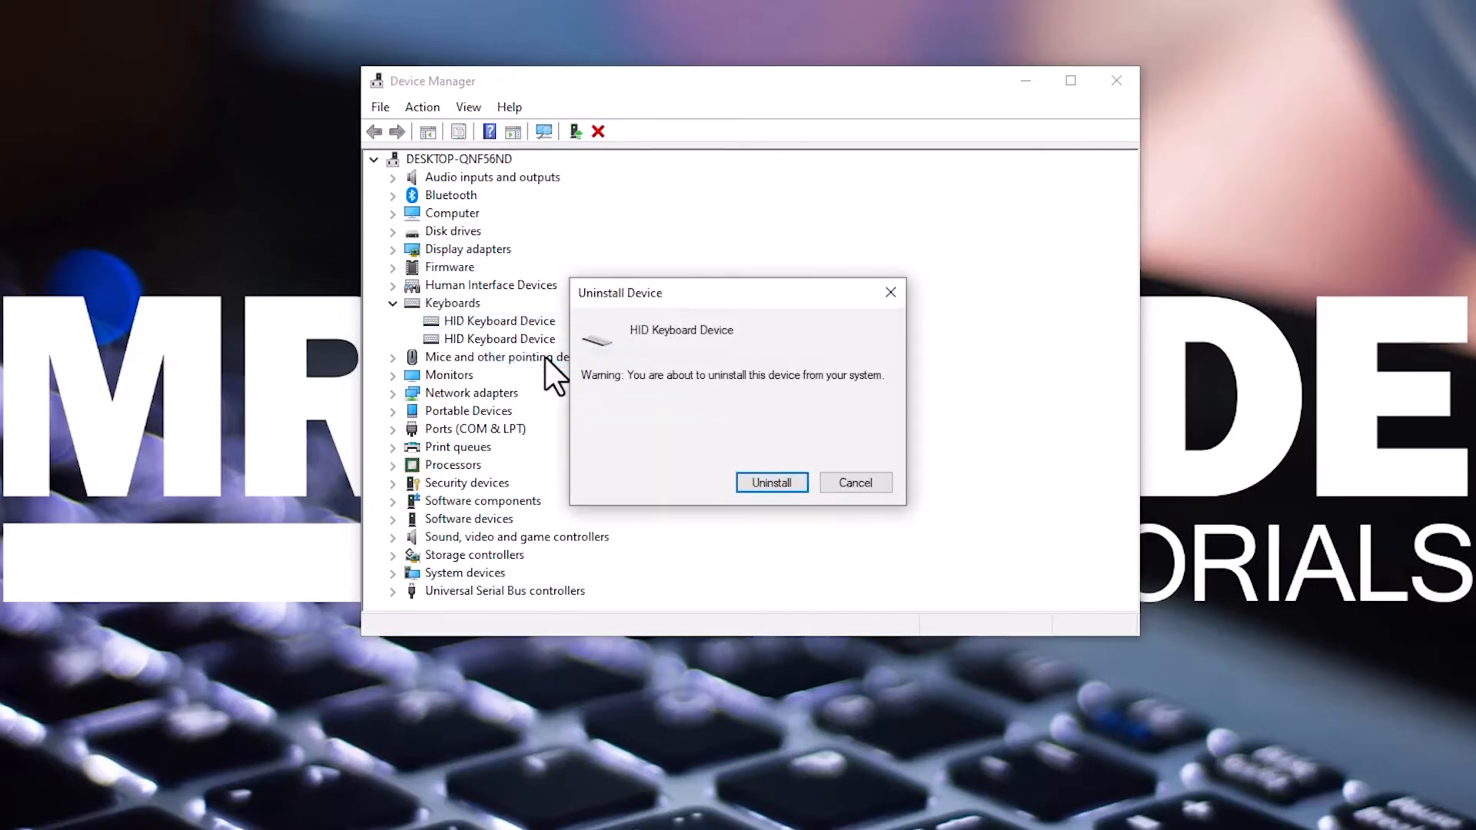
left_click(771, 482)
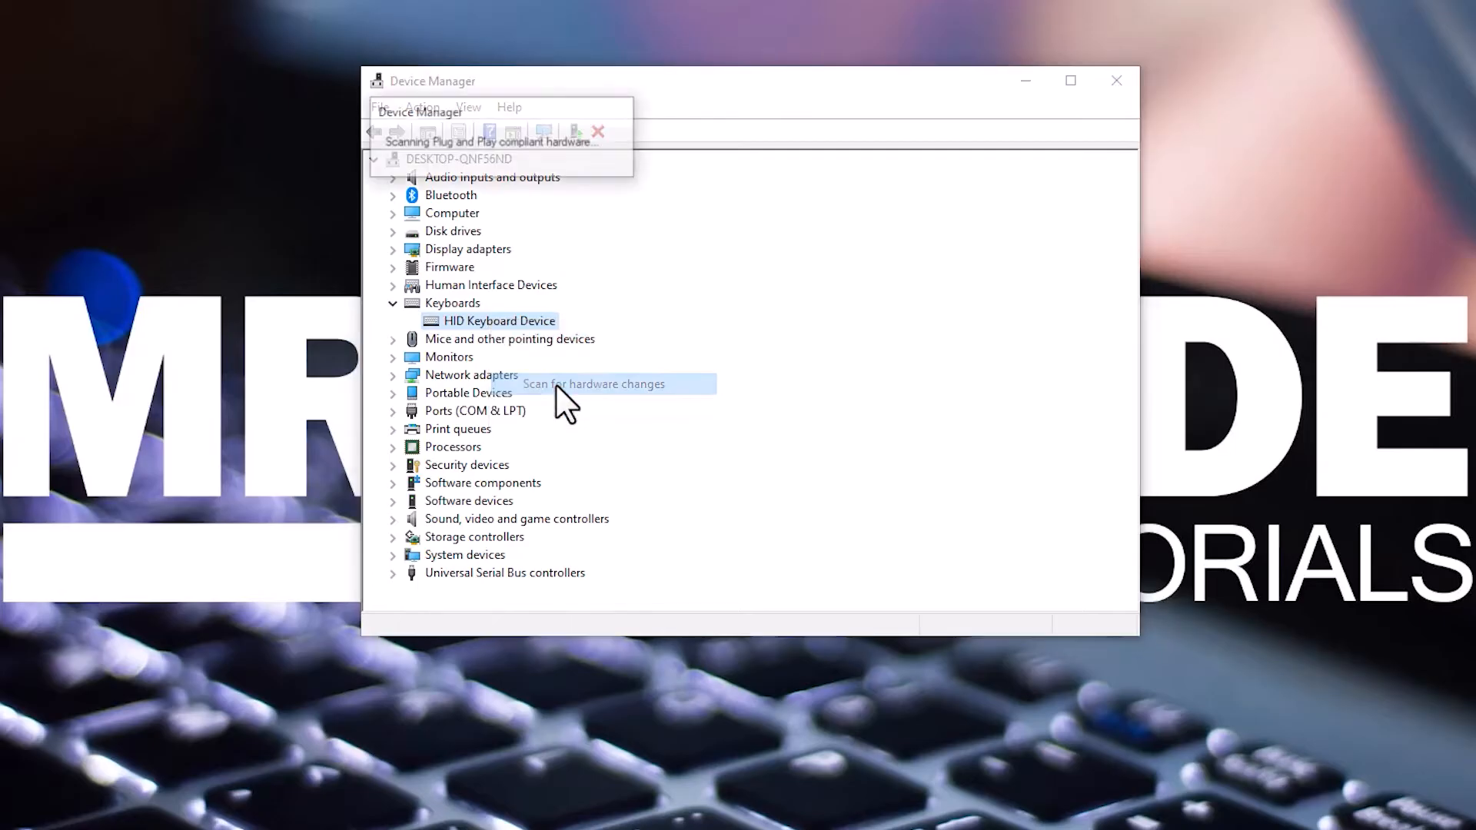
left_click(592, 383)
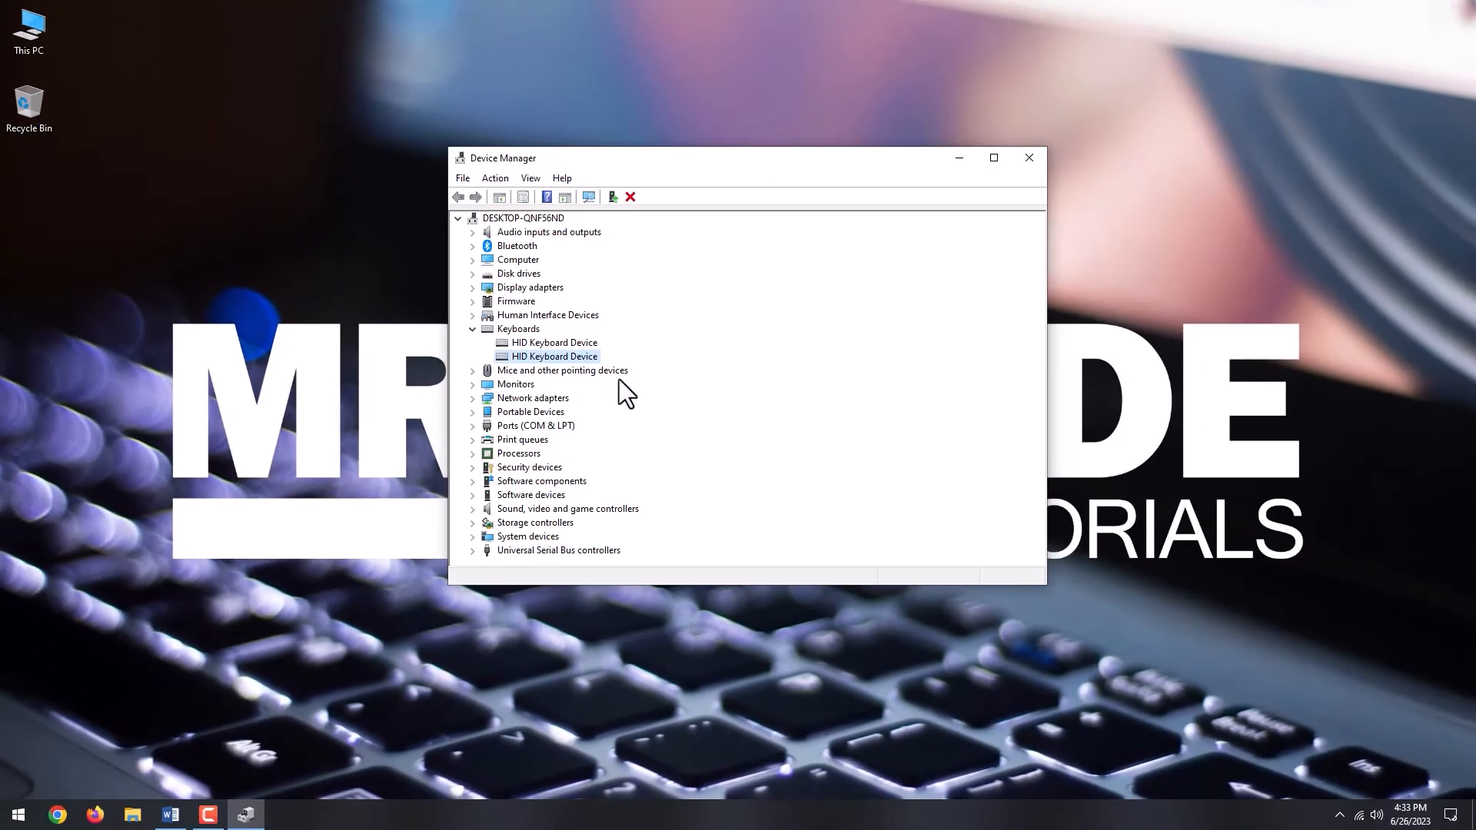
left_click(1027, 157)
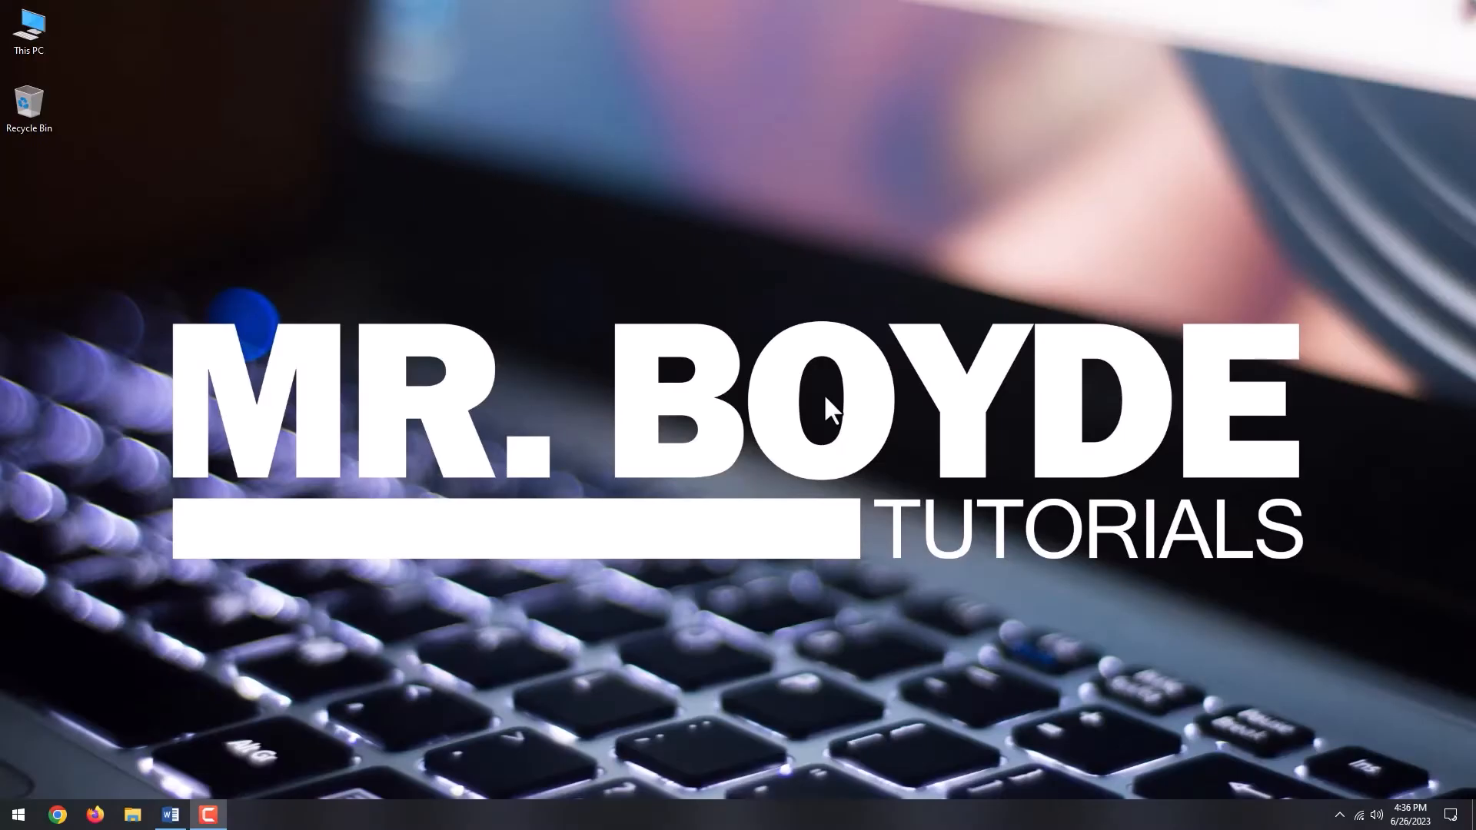
- Search 'command' in Start and run Command Prompt as administrator
left_click(17, 814)
type("command")
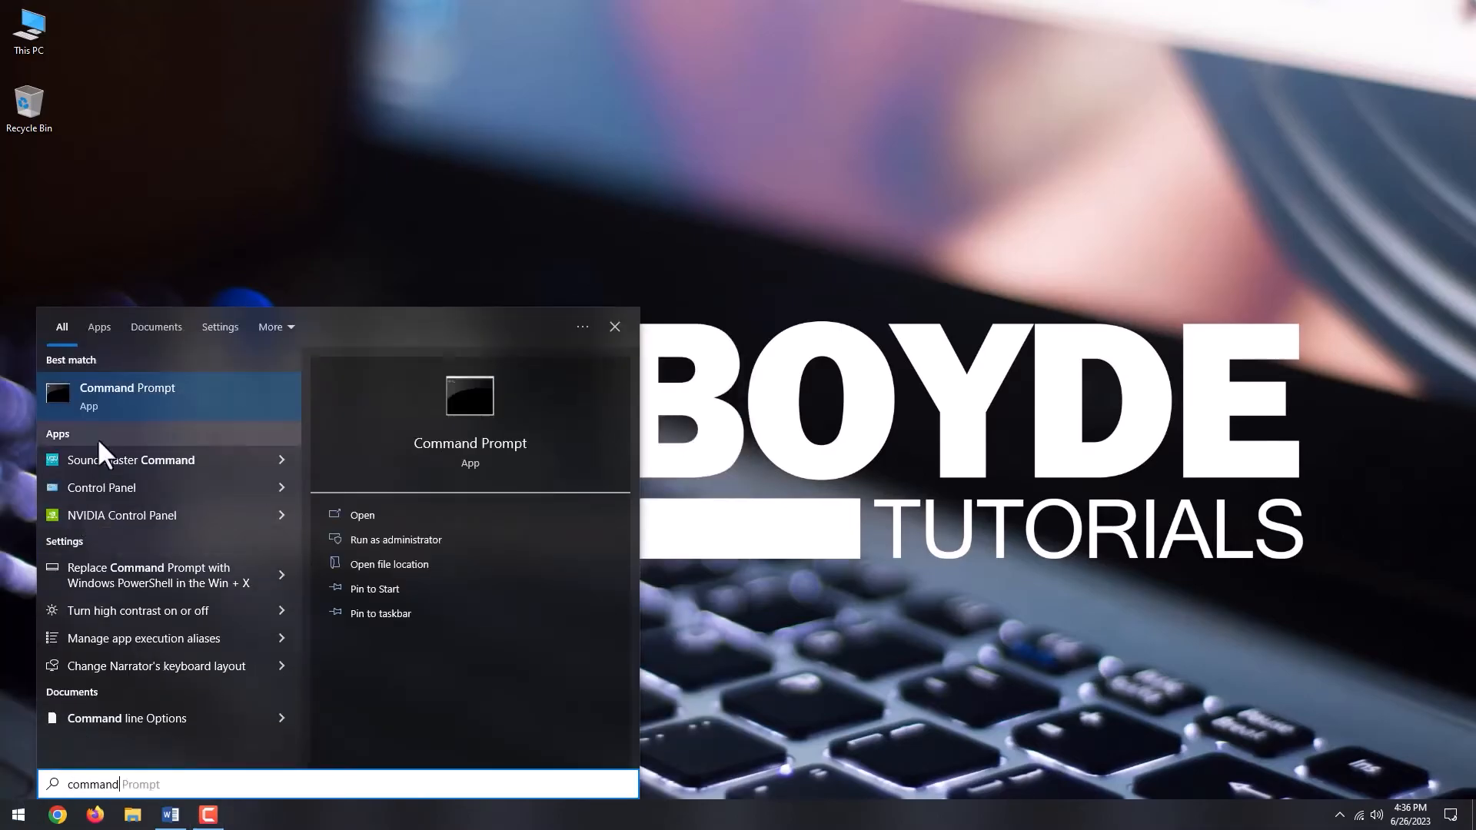
left_click(395, 540)
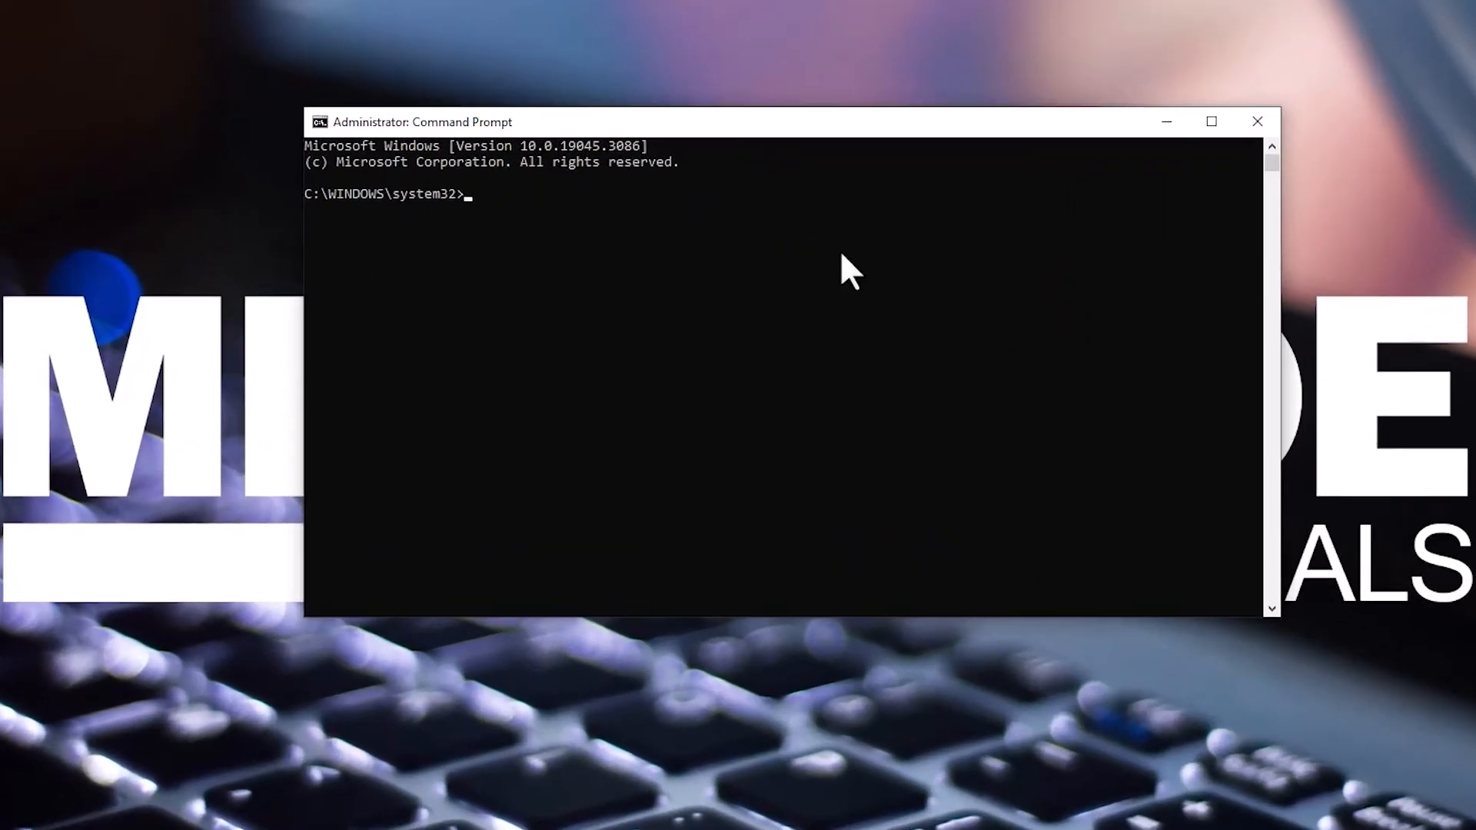
- Run dism /online /cleanup-image /scanhealth in the administrator Command Prompt
type("dism")
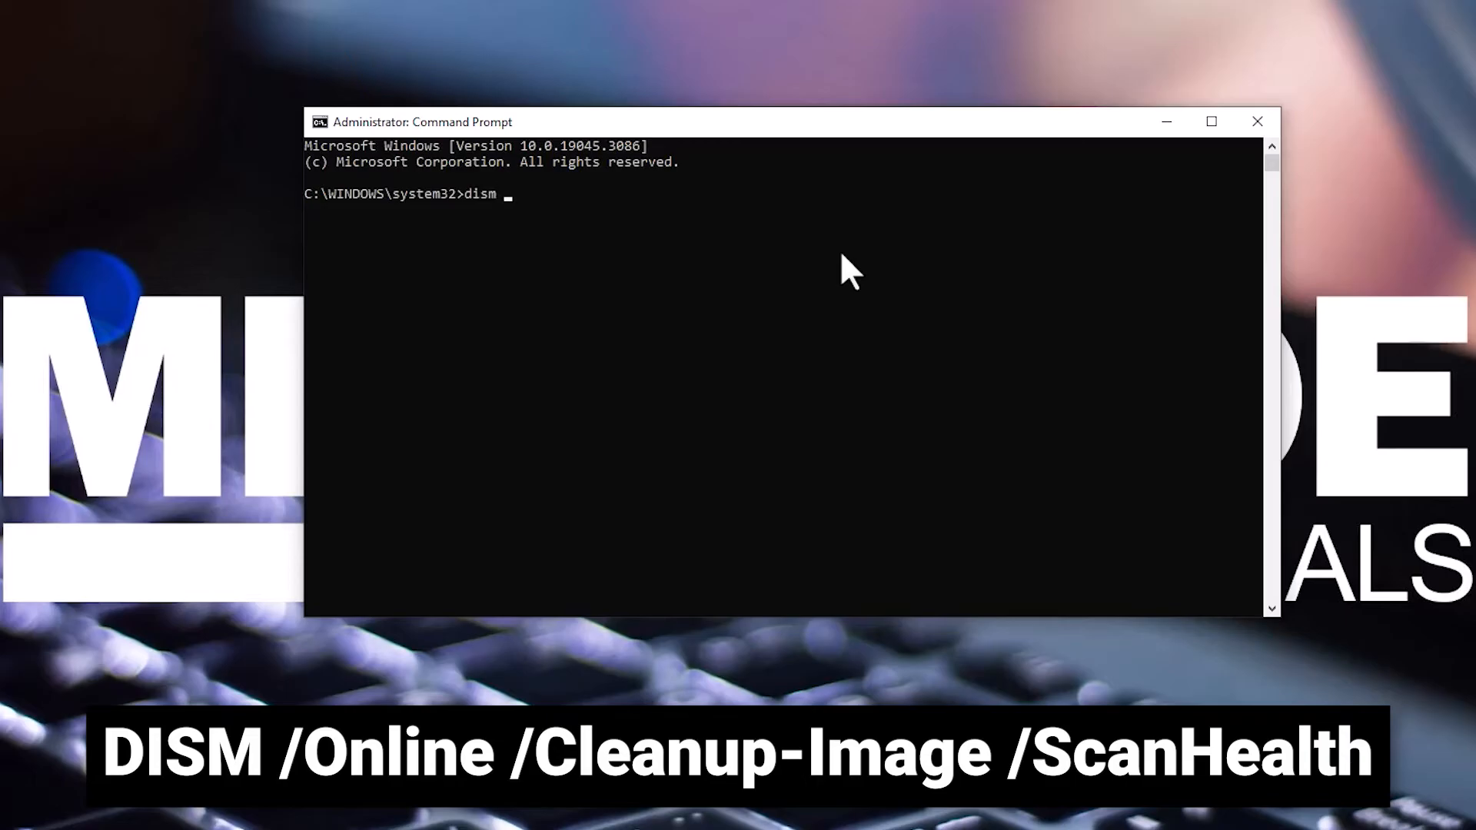
type("/online")
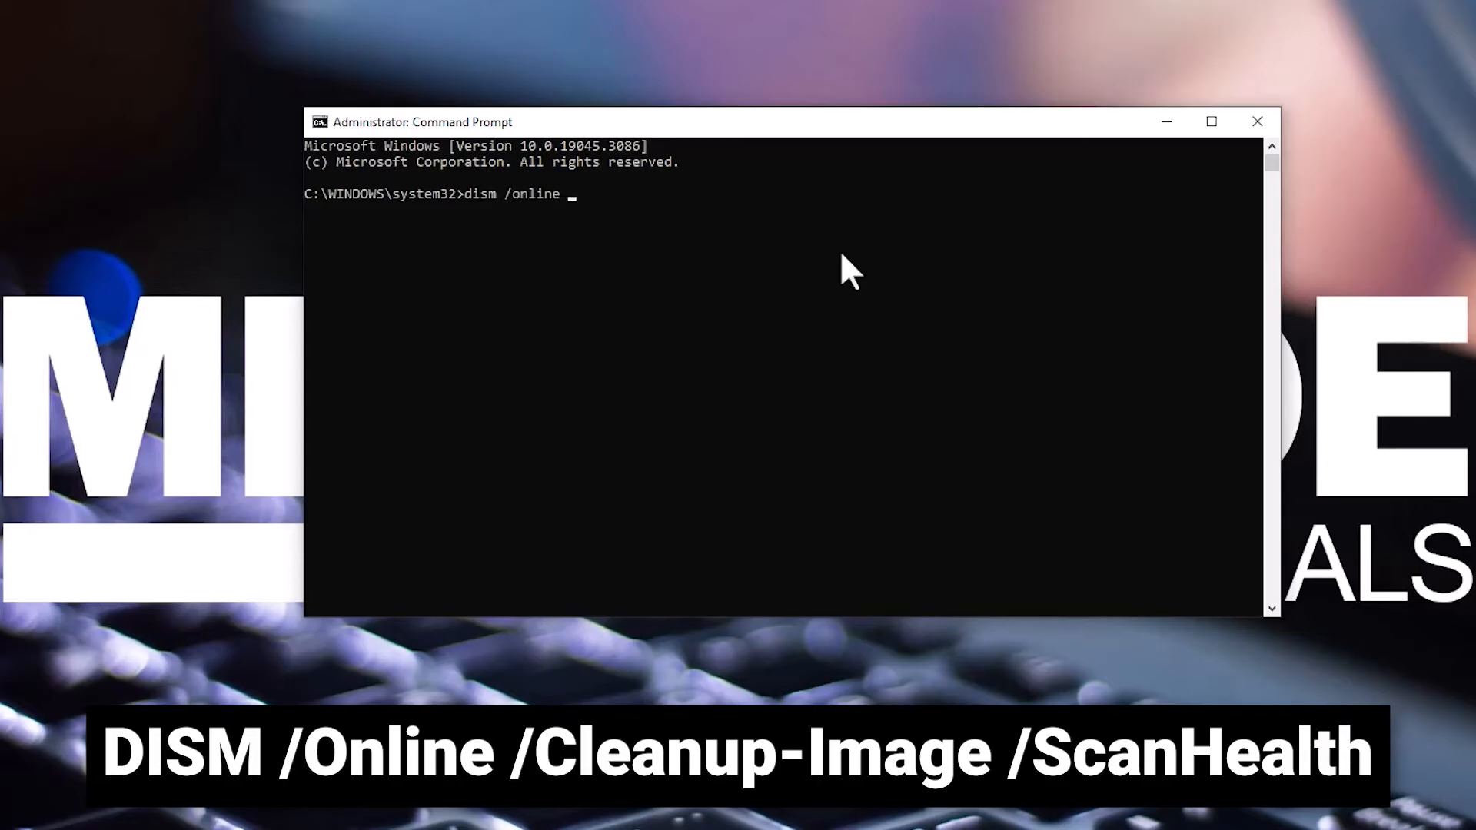
type("/cleanu")
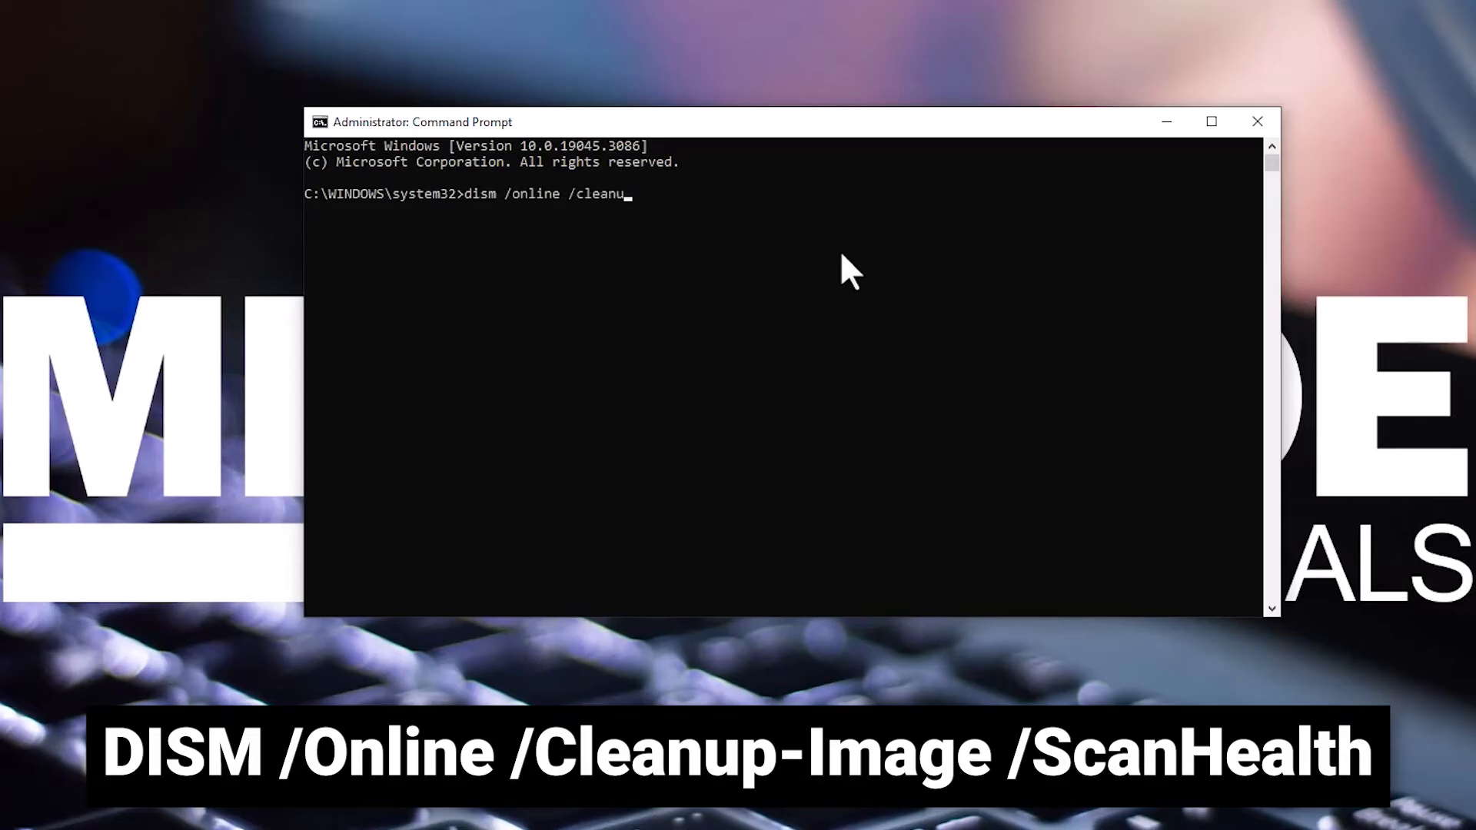
type("p-image /")
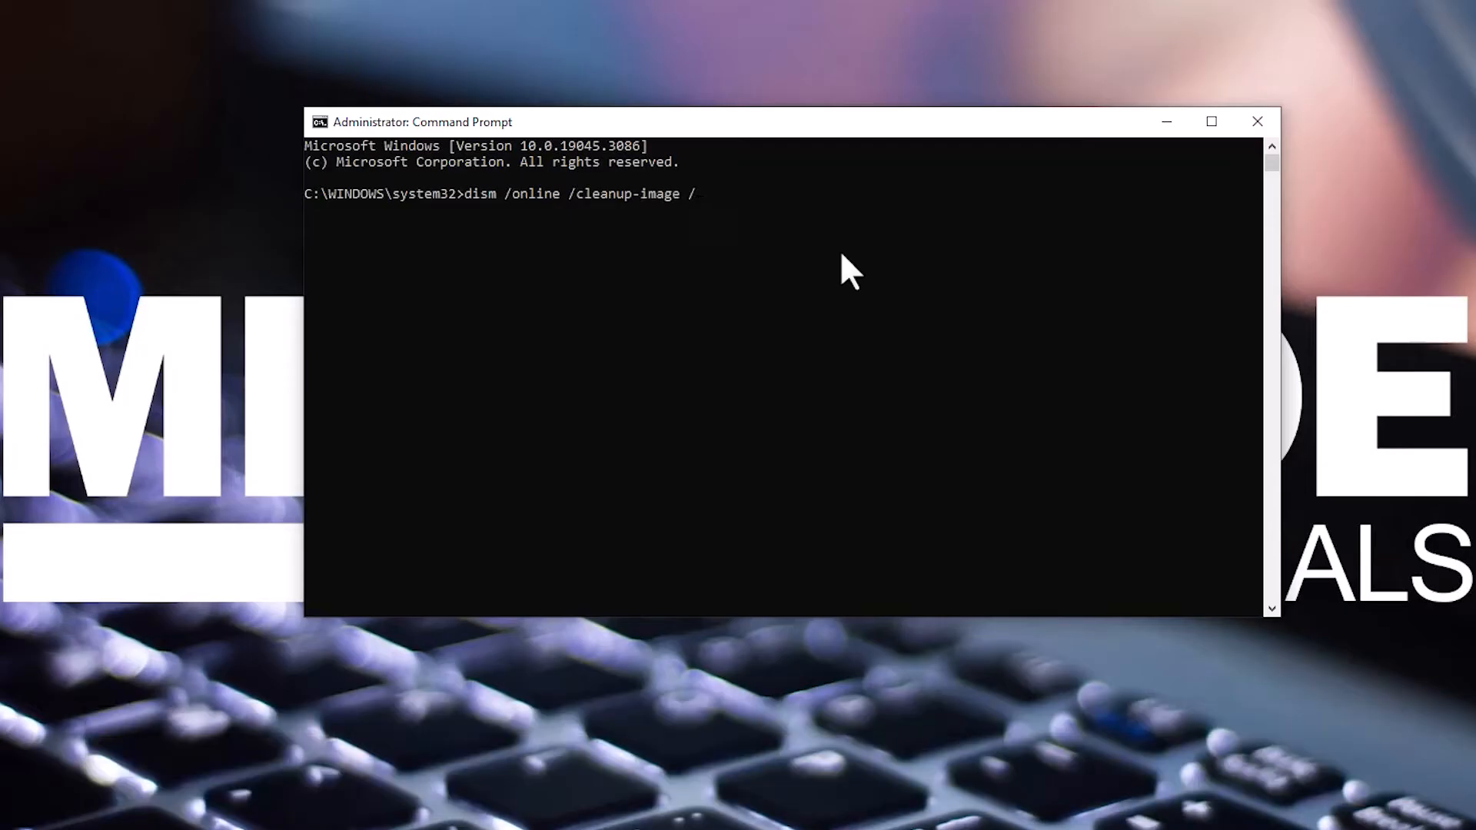
type("scanhealth")
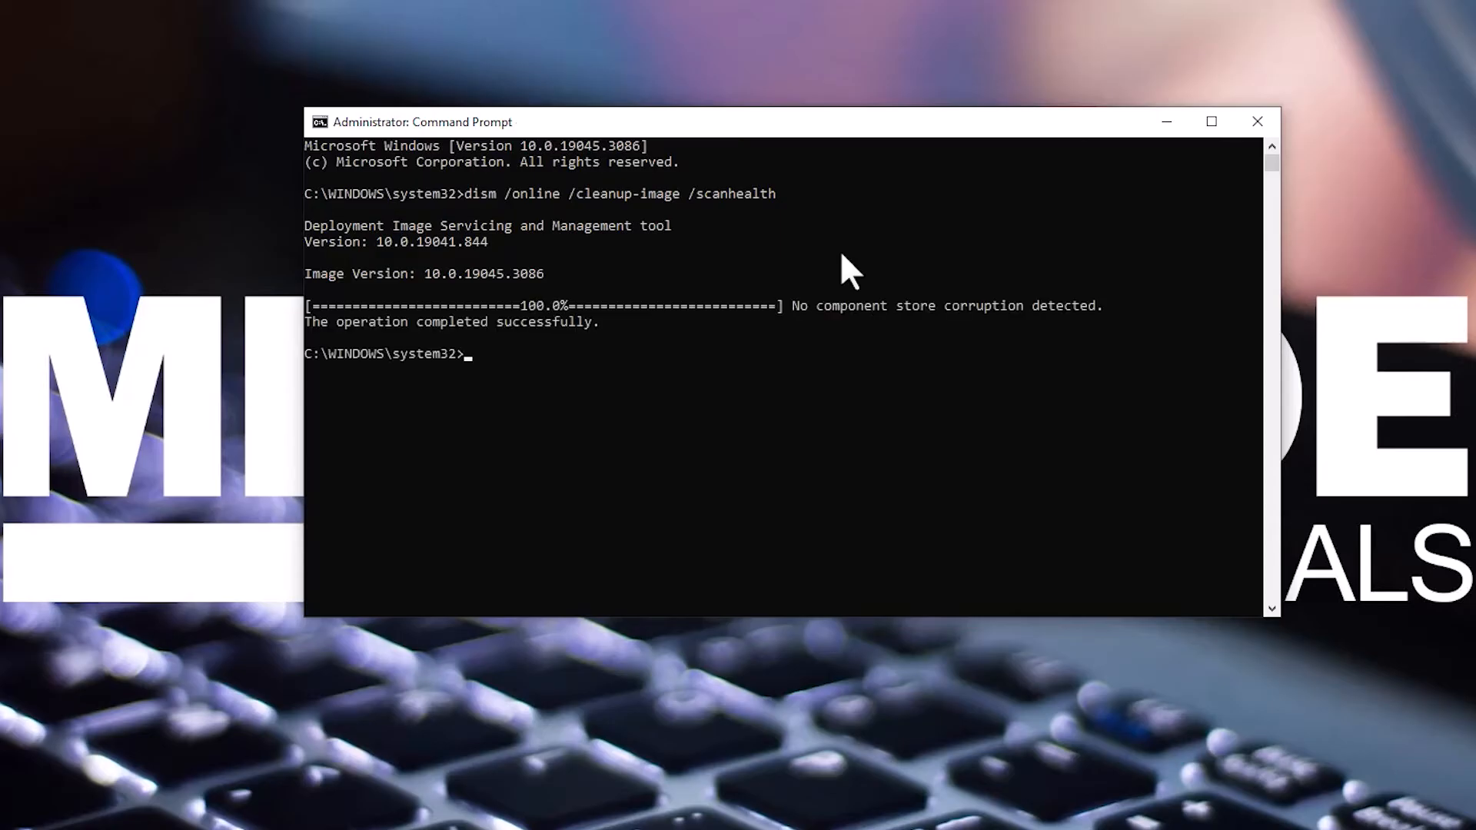
- Run the DISM /checkhealth and /restorehealth repairs, then close Command Prompt
type("dism /online /")
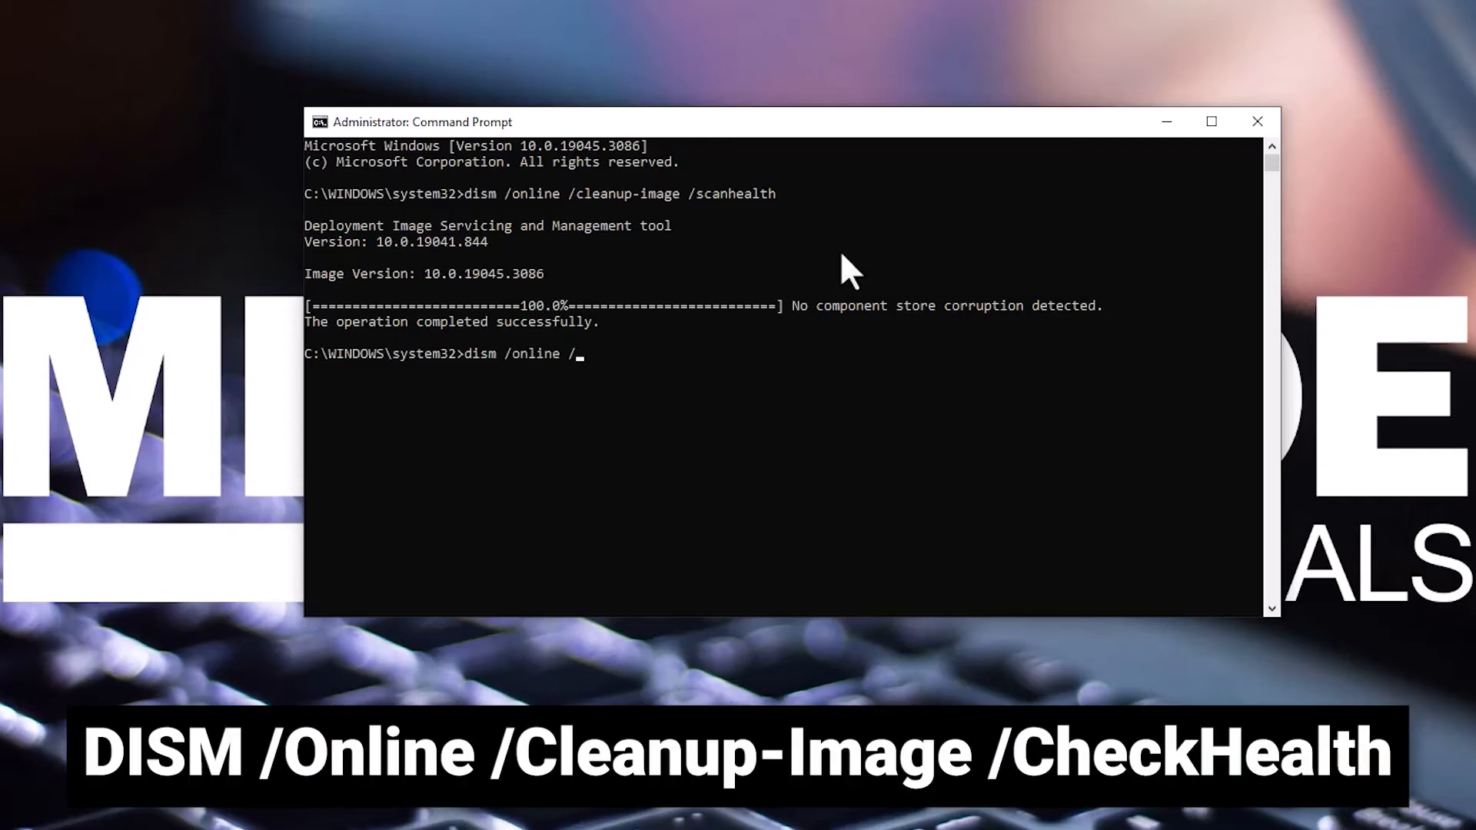
type("cleanup-image /checkhealth")
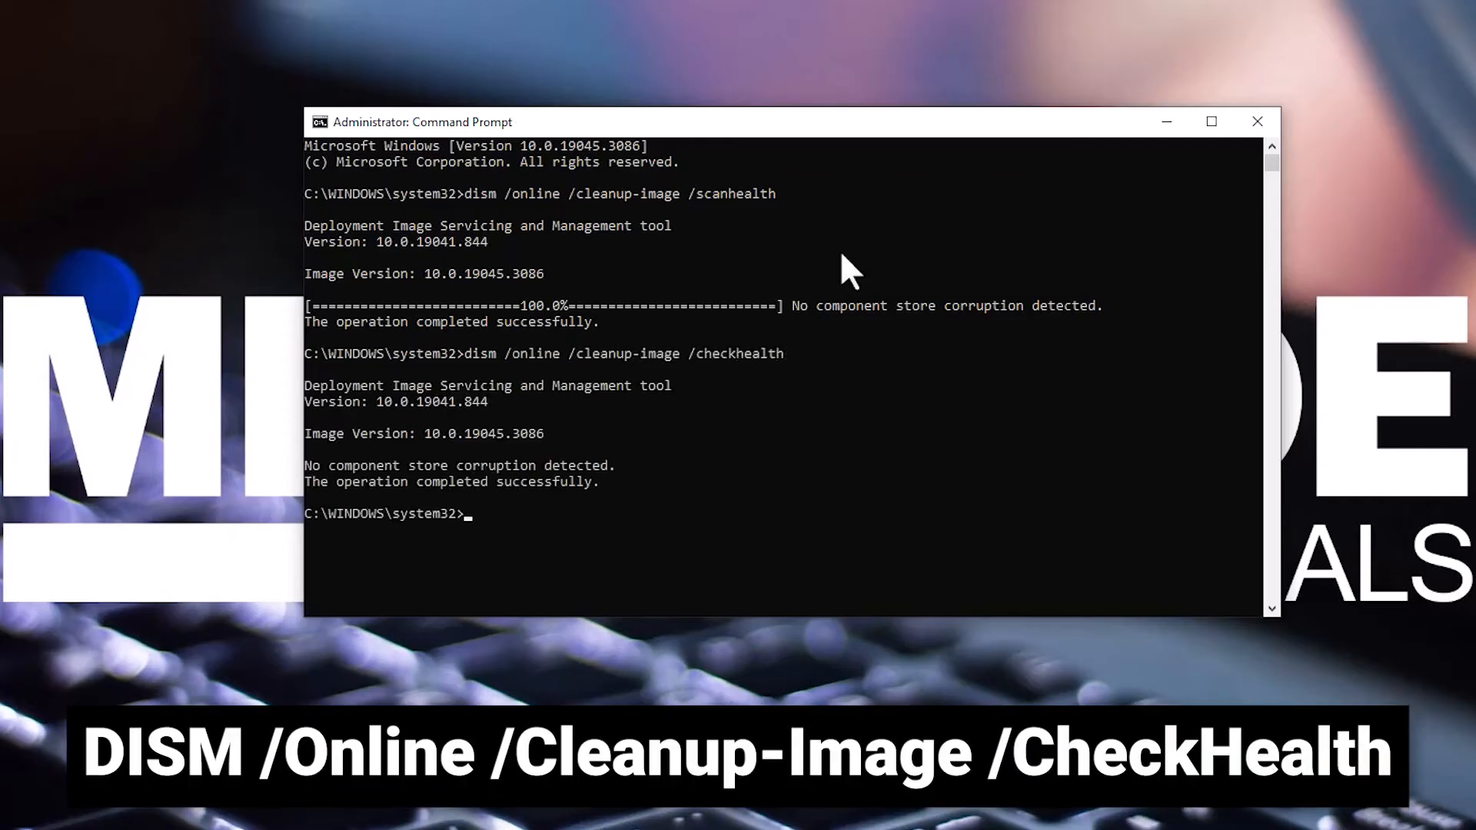
type("dism /")
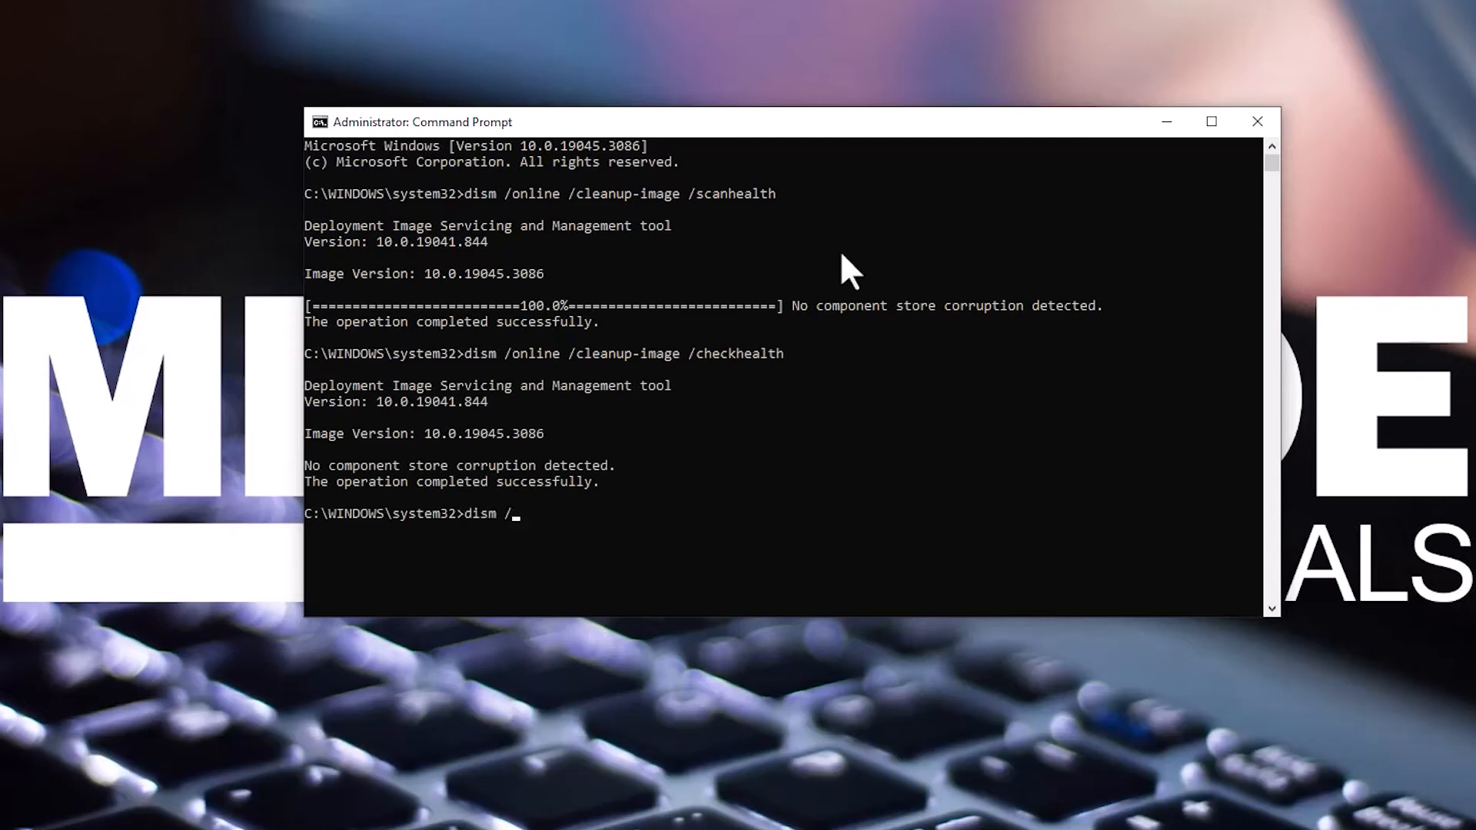
type("online /cleanup-image /restorehealth")
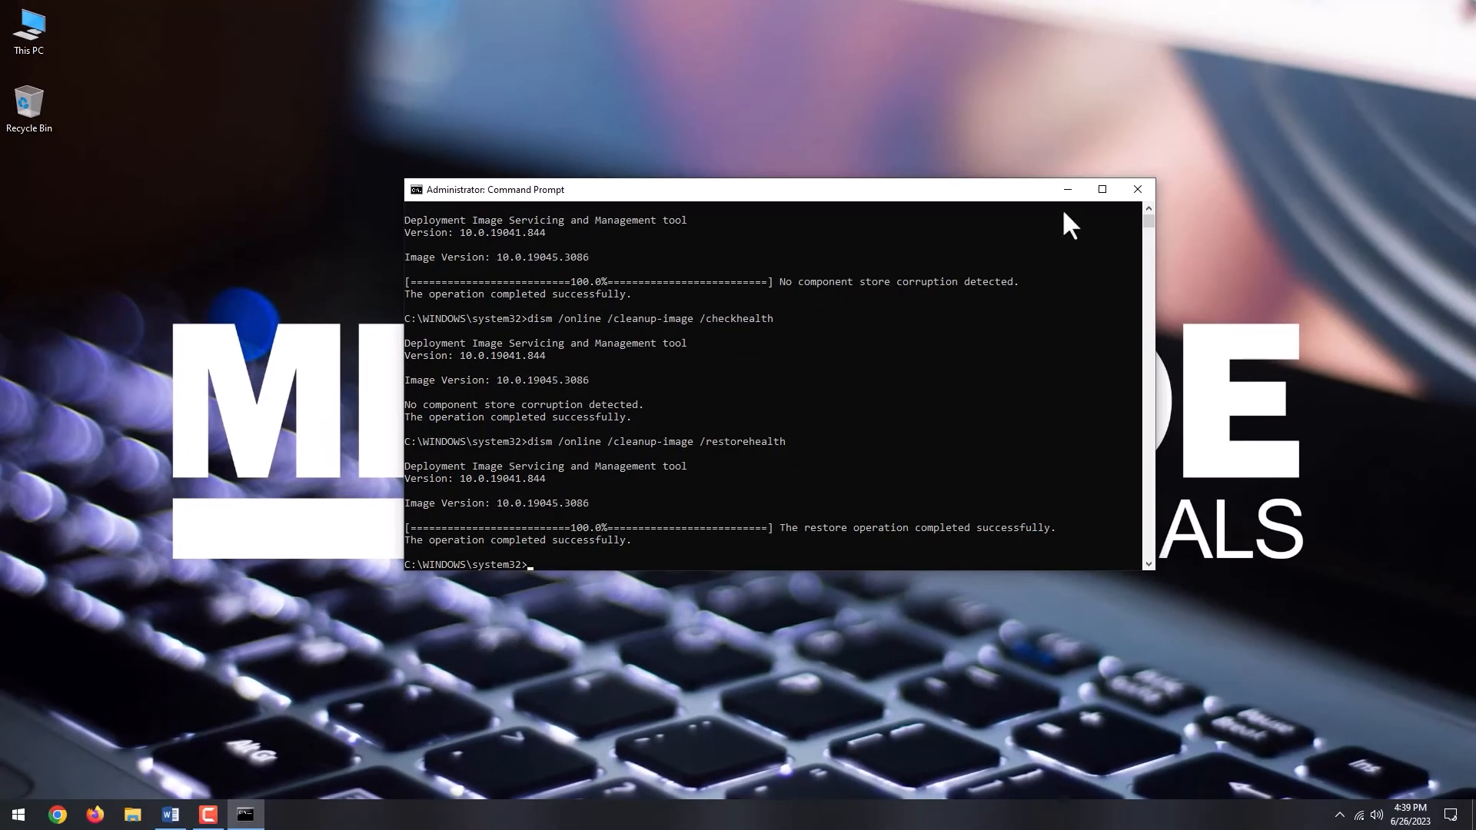
left_click(17, 814)
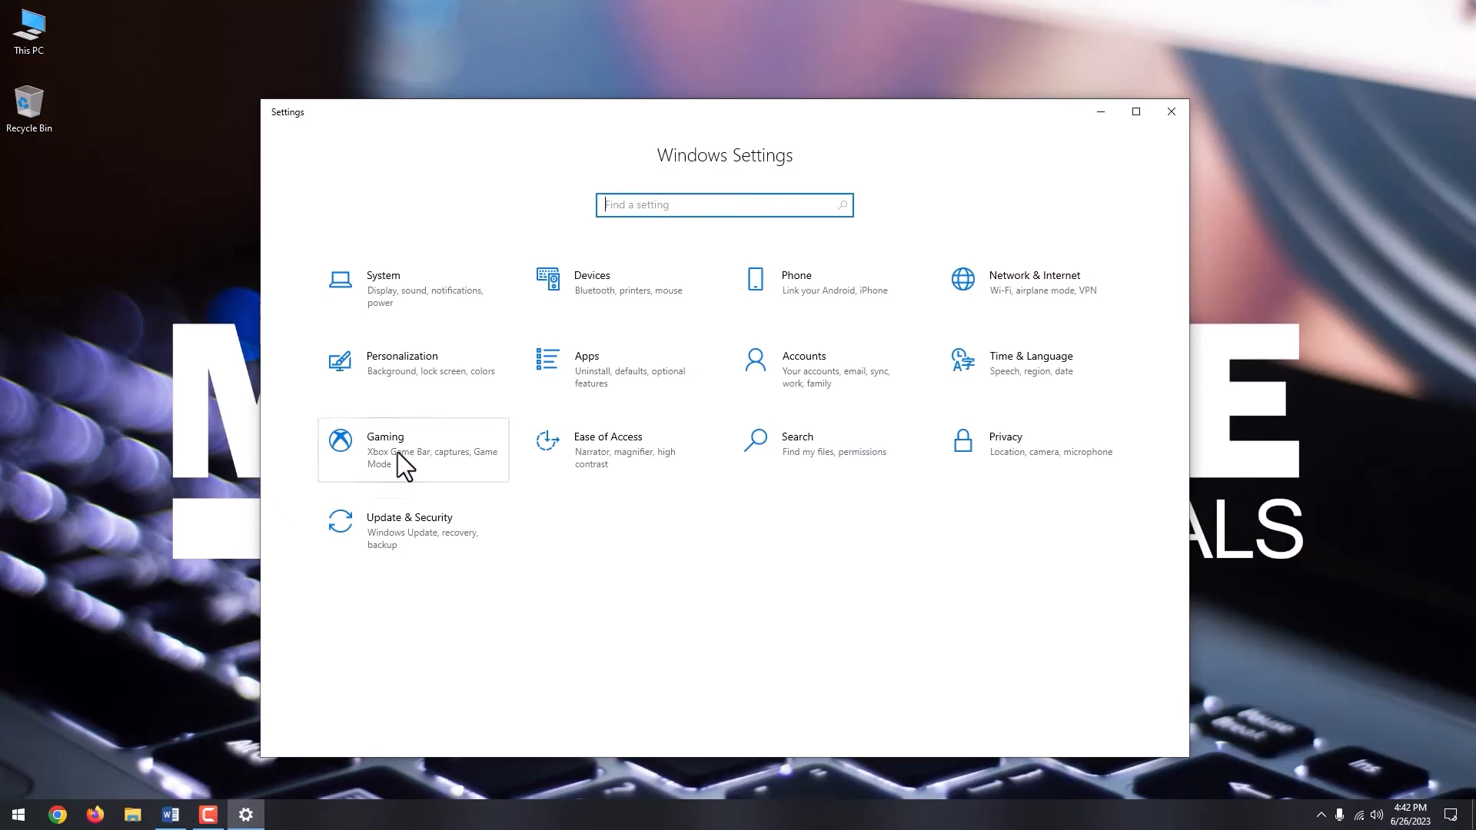
- Switch off the Xbox Game Bar toggle in Gaming, then the Game Mode toggle
left_click(385, 449)
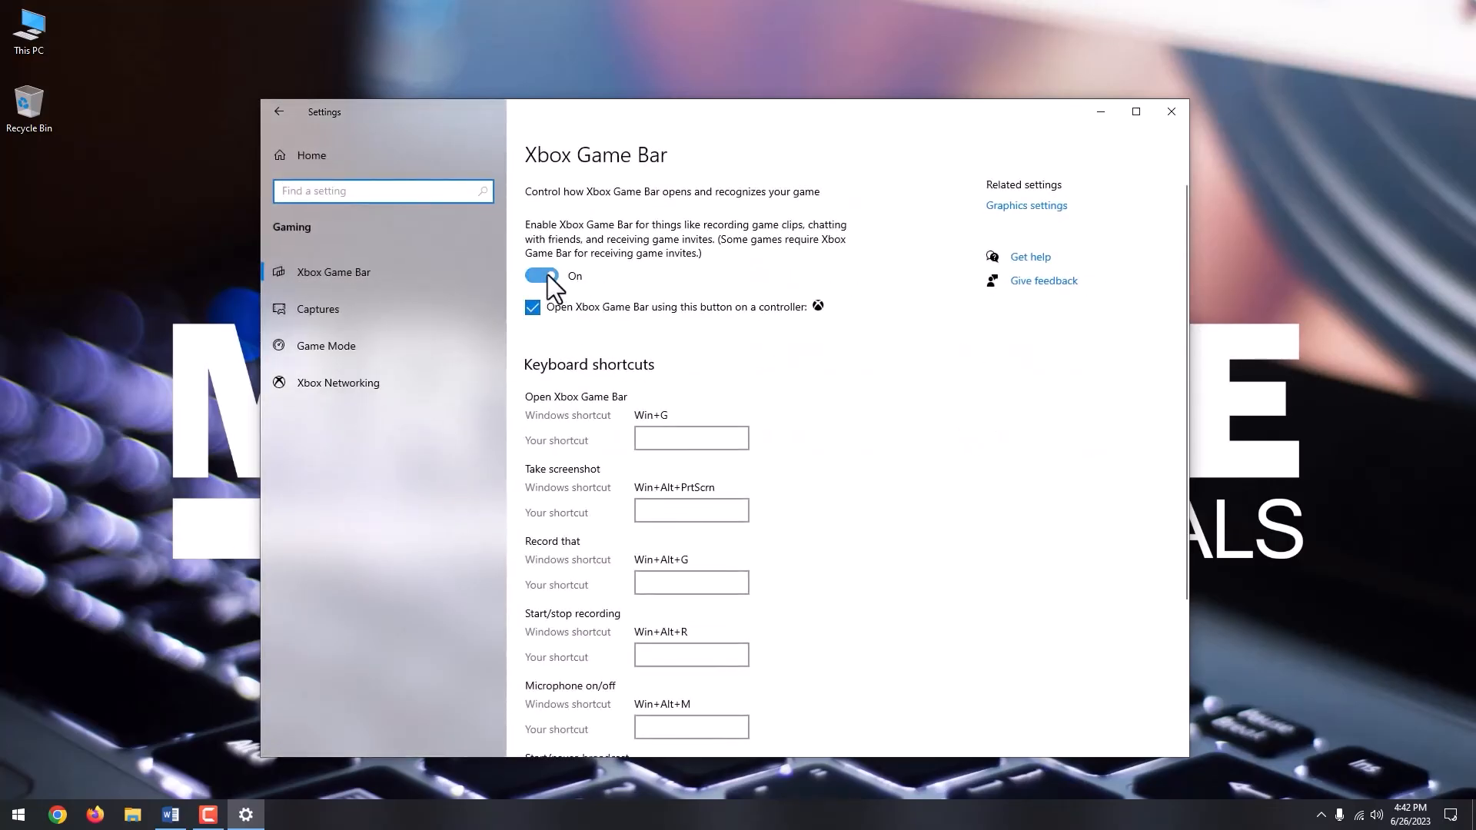
left_click(542, 276)
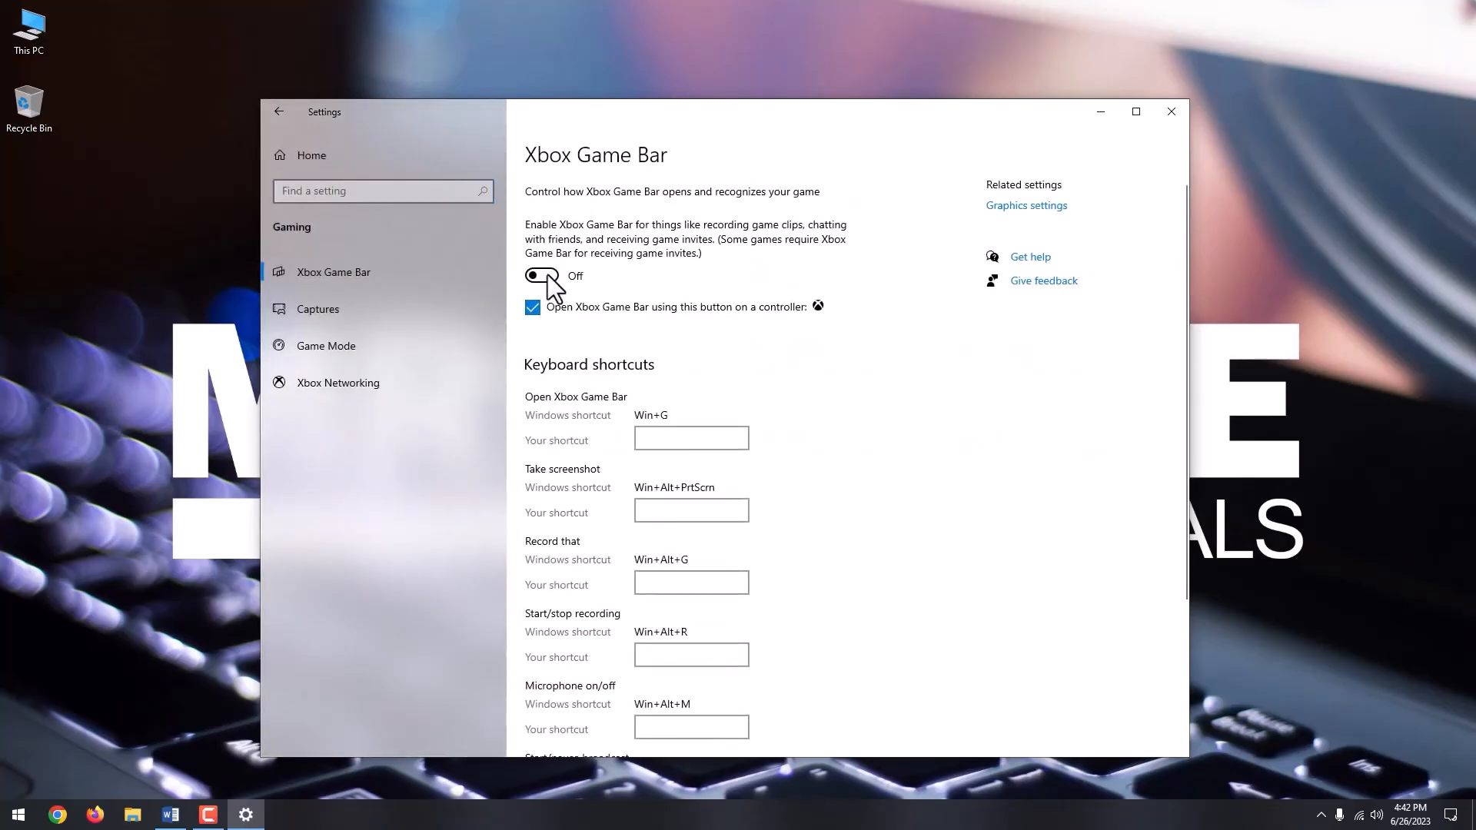
left_click(325, 345)
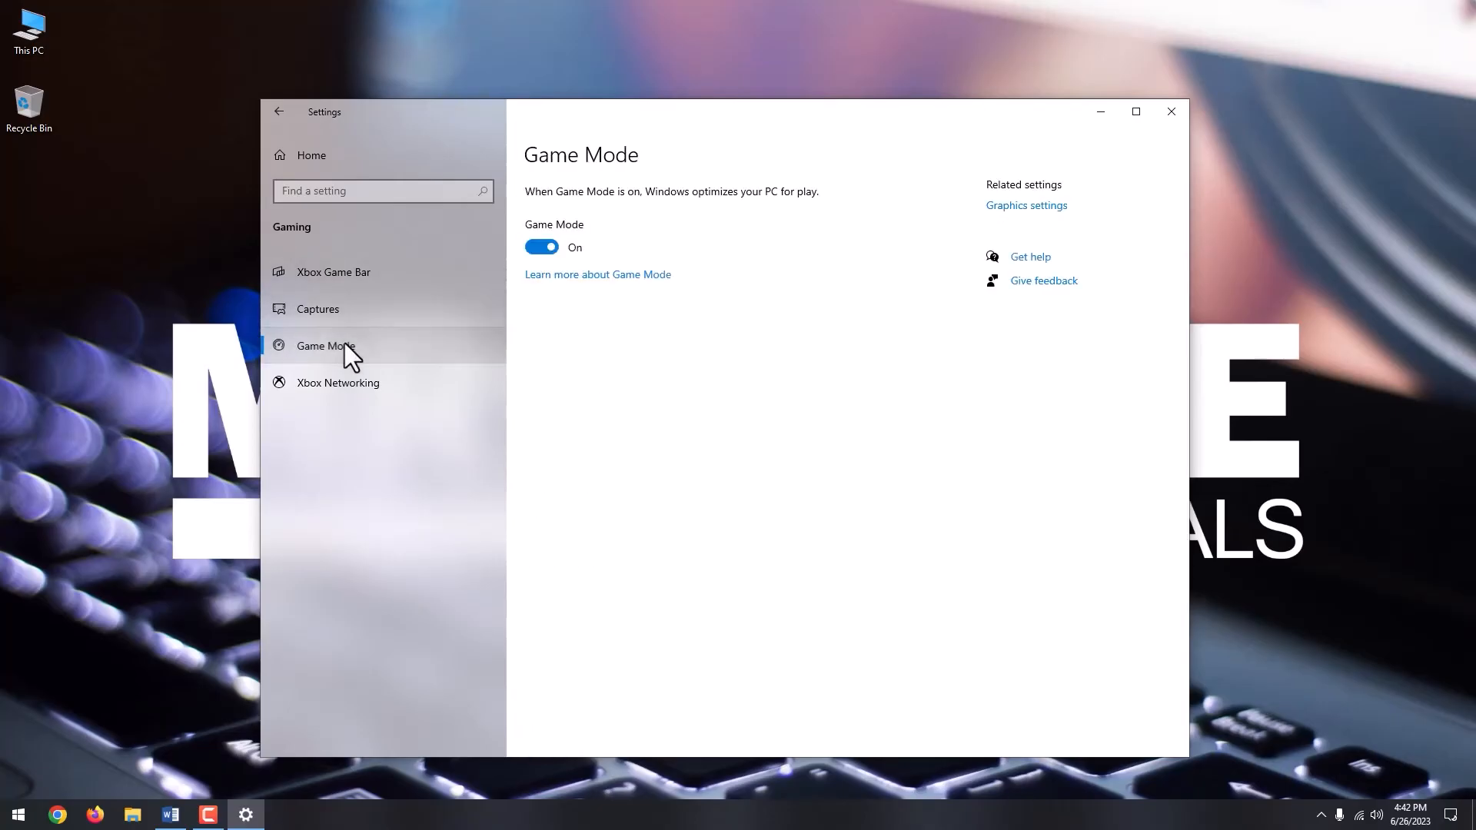
left_click(541, 247)
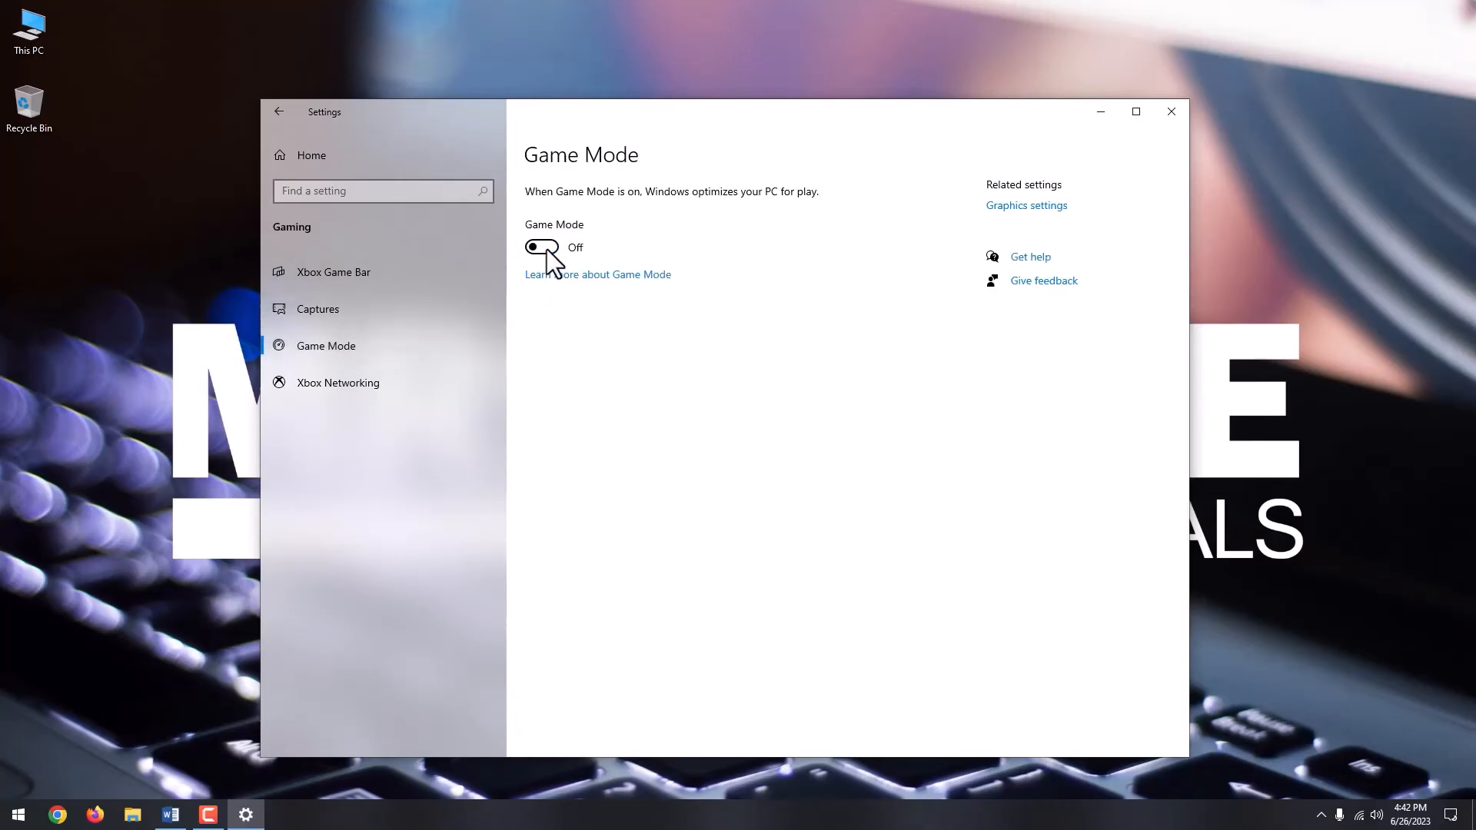
left_click(1170, 111)
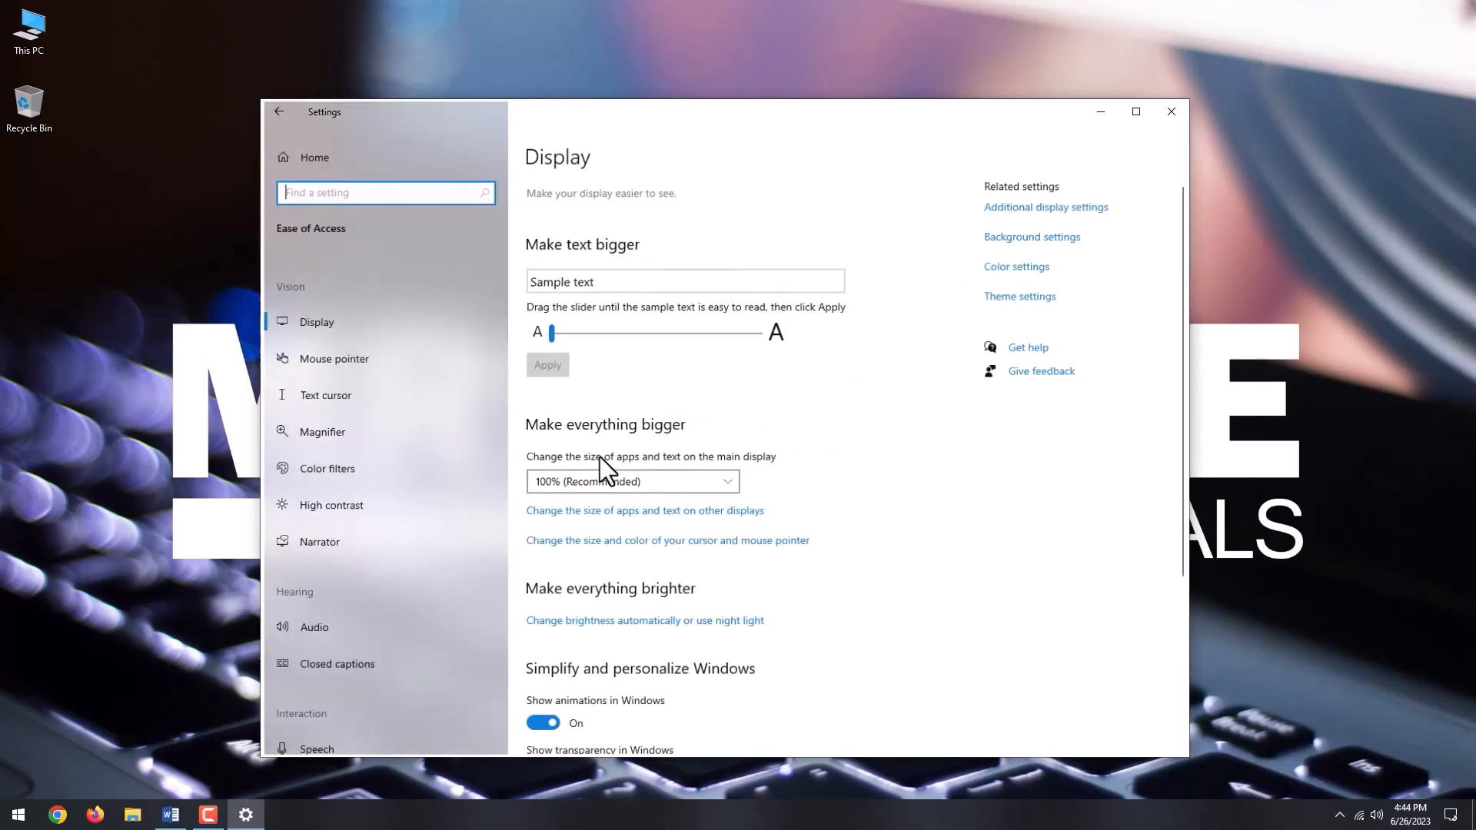
- Turn on the On-Screen Keyboard from Ease of Access Keyboard, then close it
left_click(318, 600)
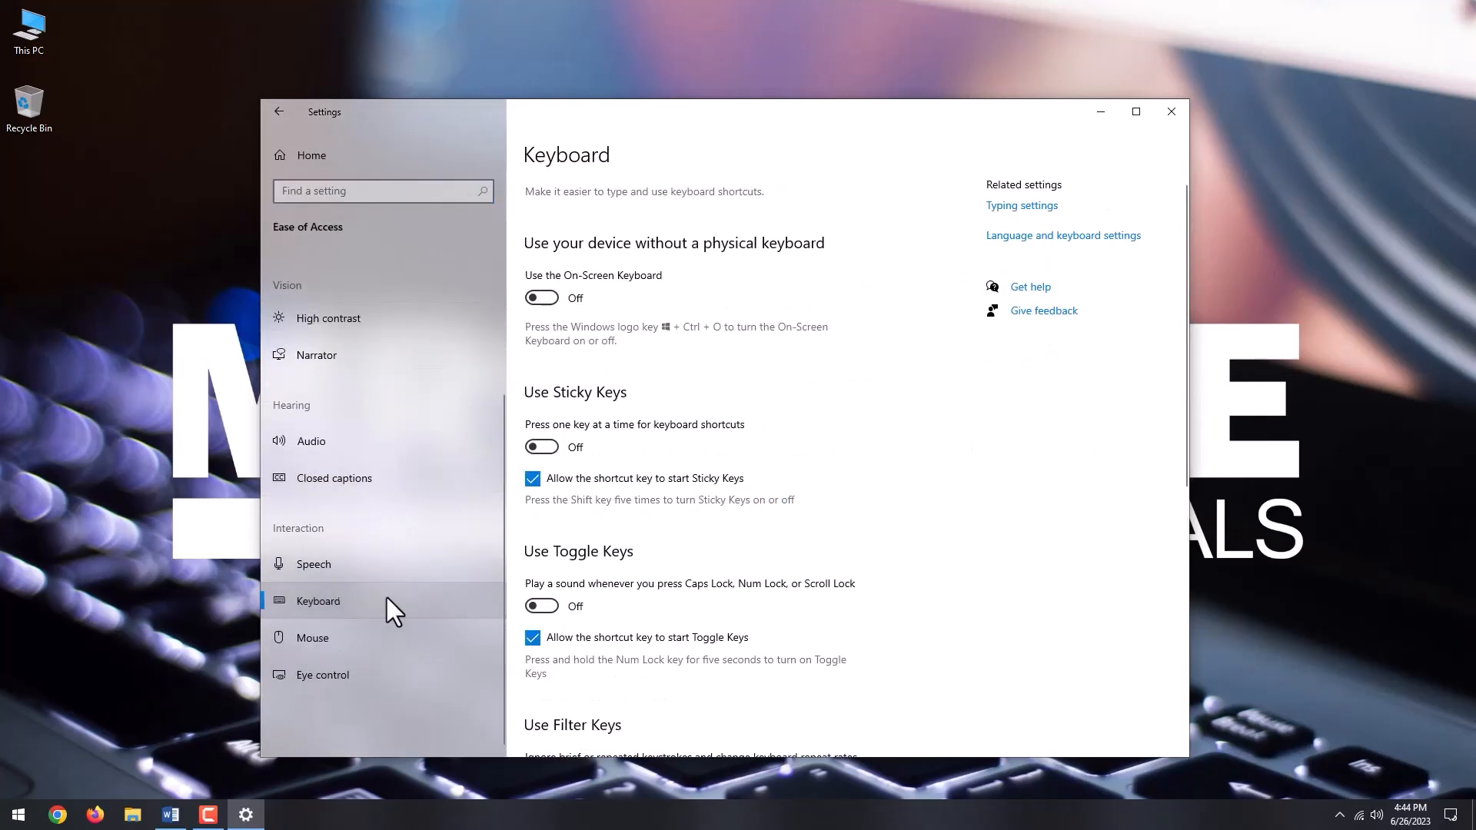
mouse_move(542, 301)
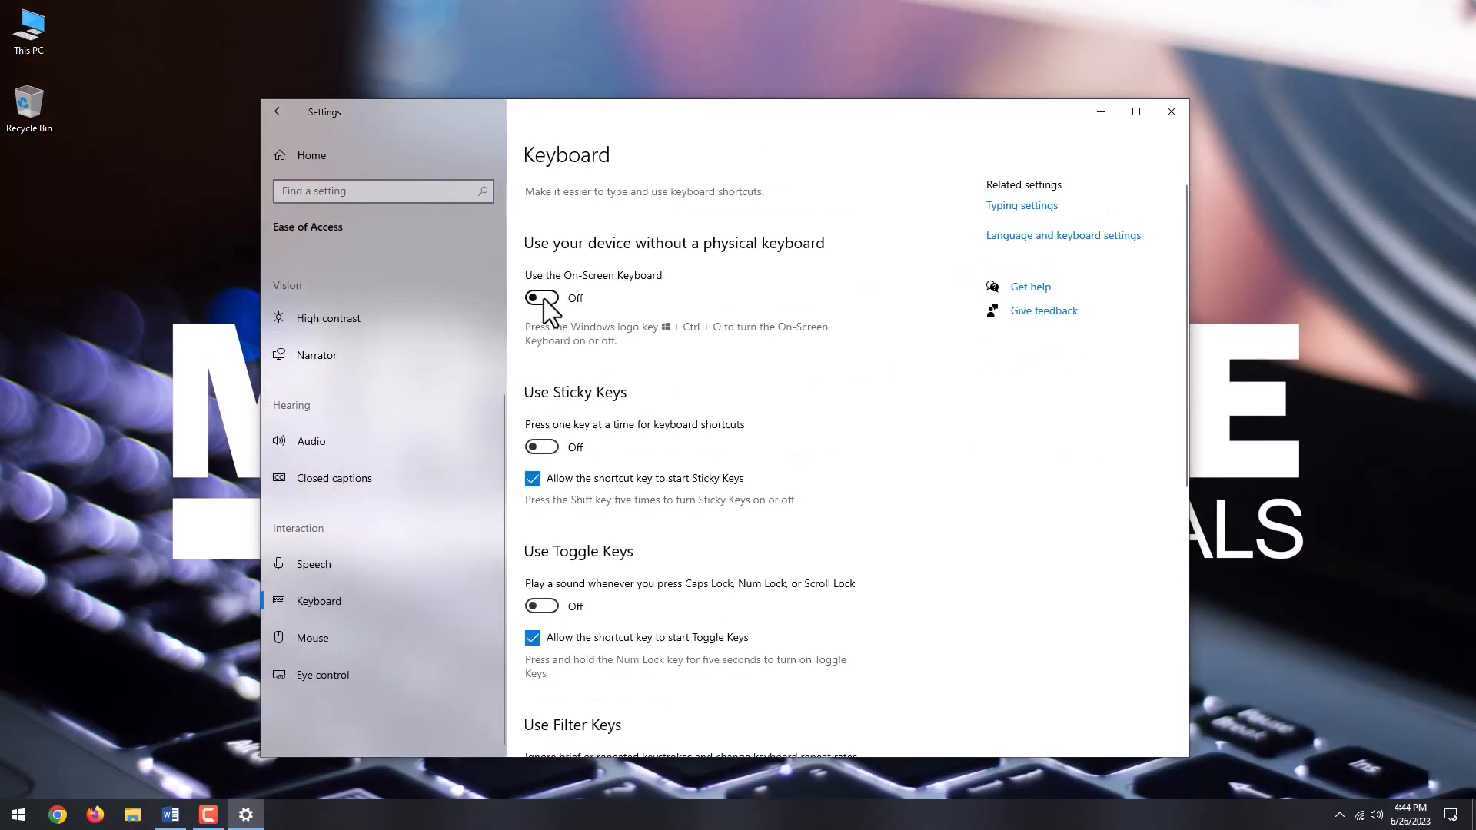
left_click(541, 299)
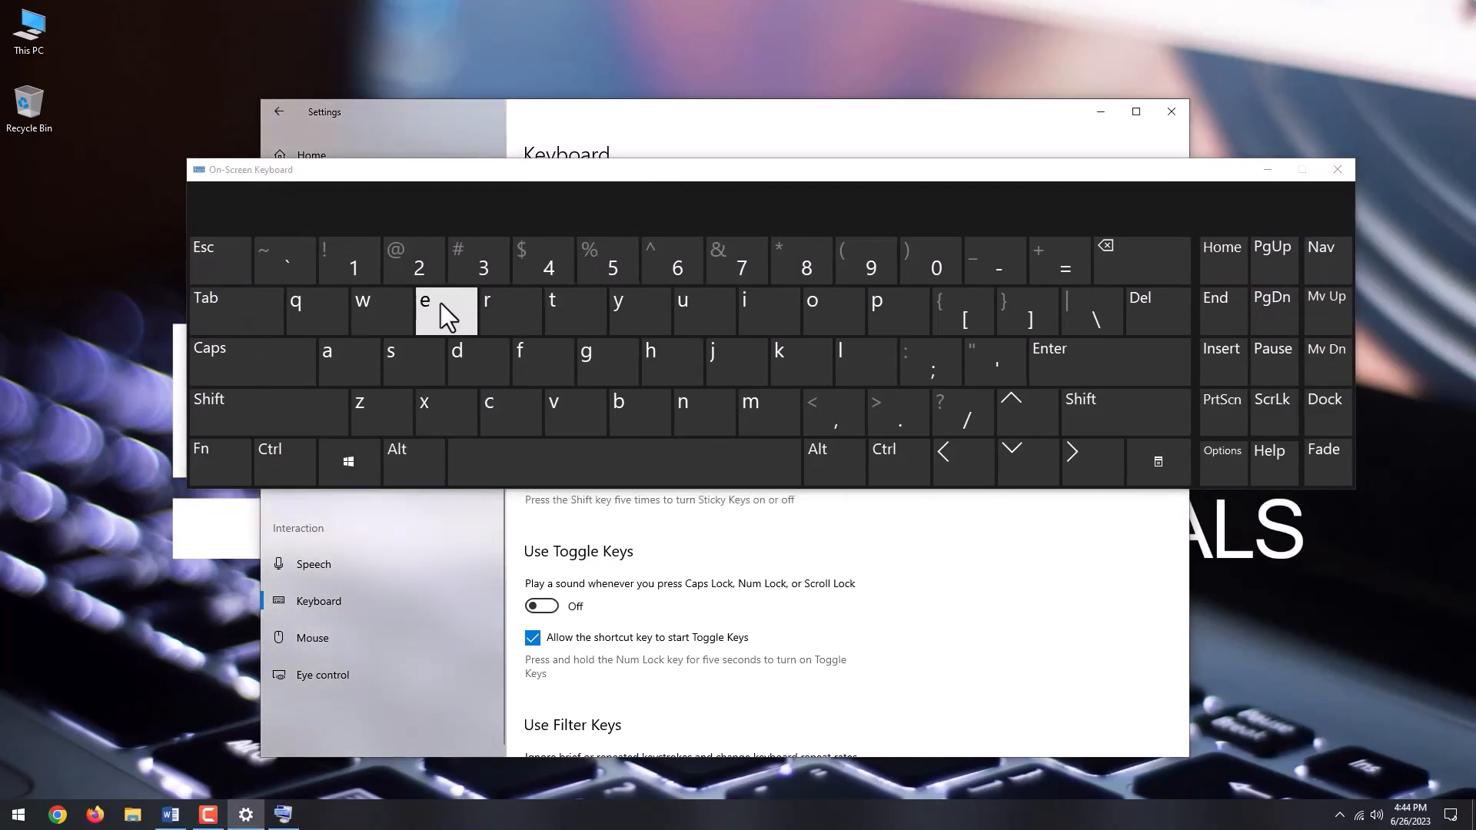
mouse_move(995, 260)
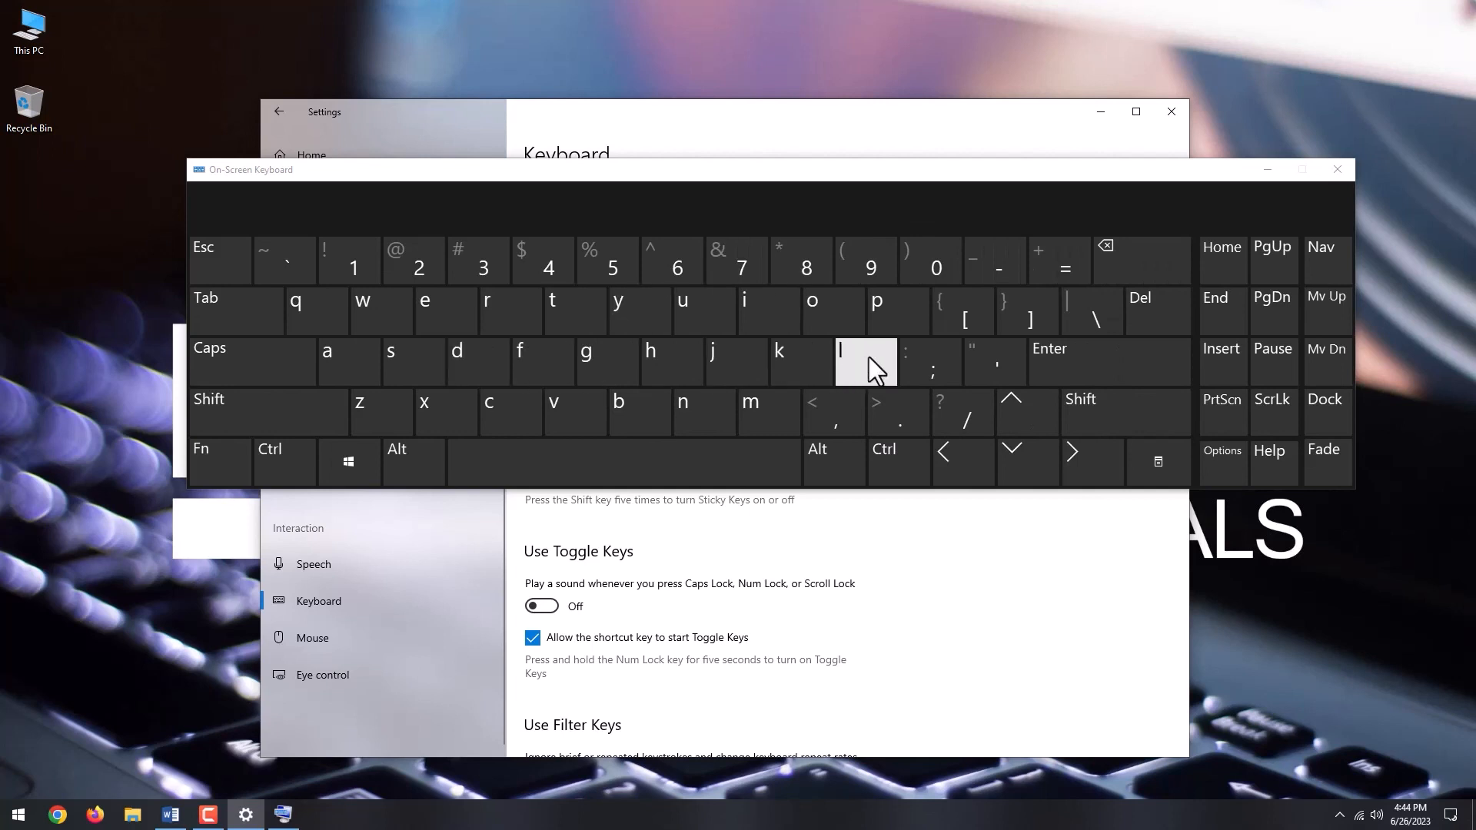
left_click(1337, 169)
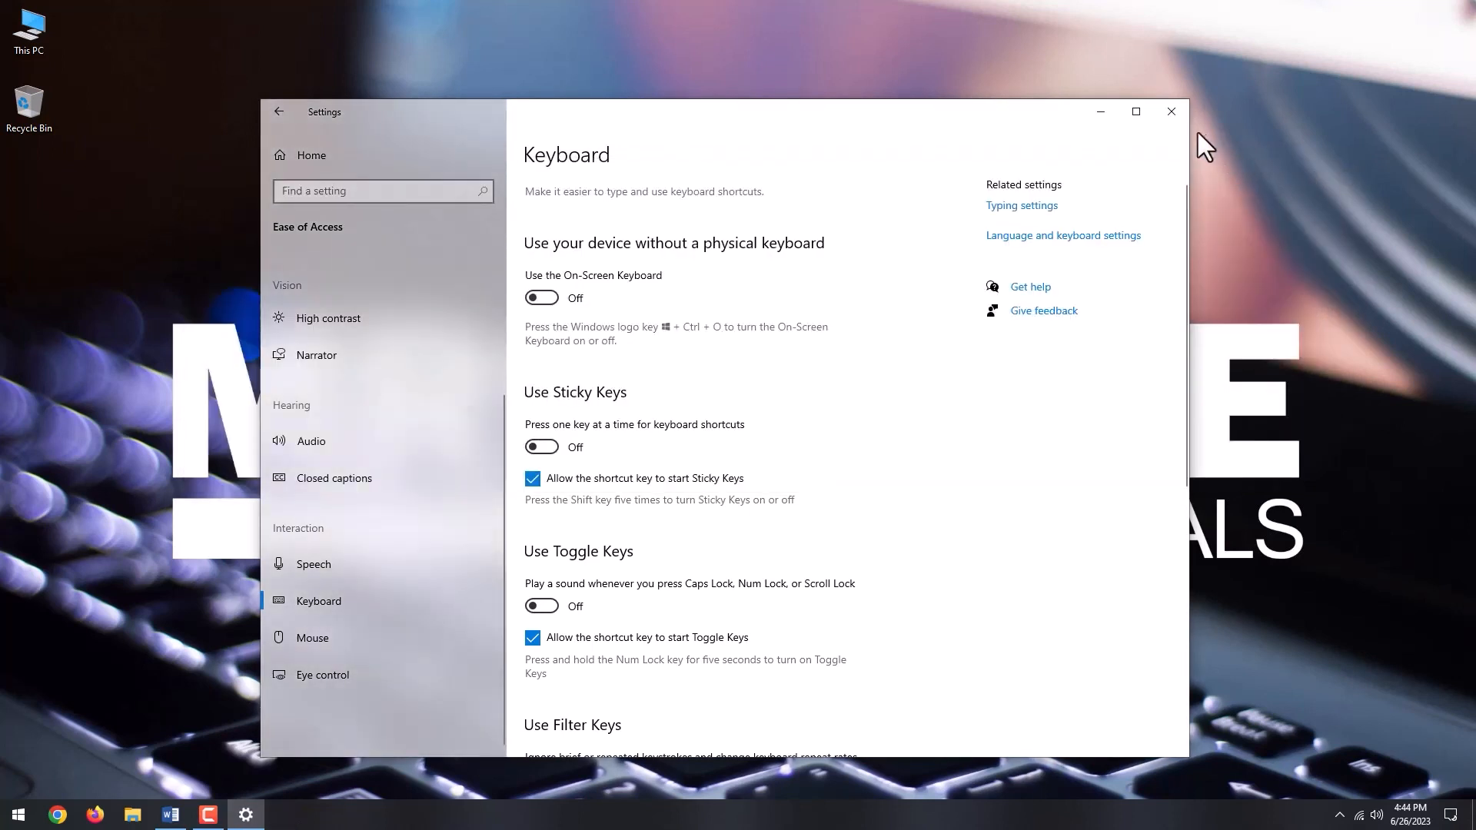